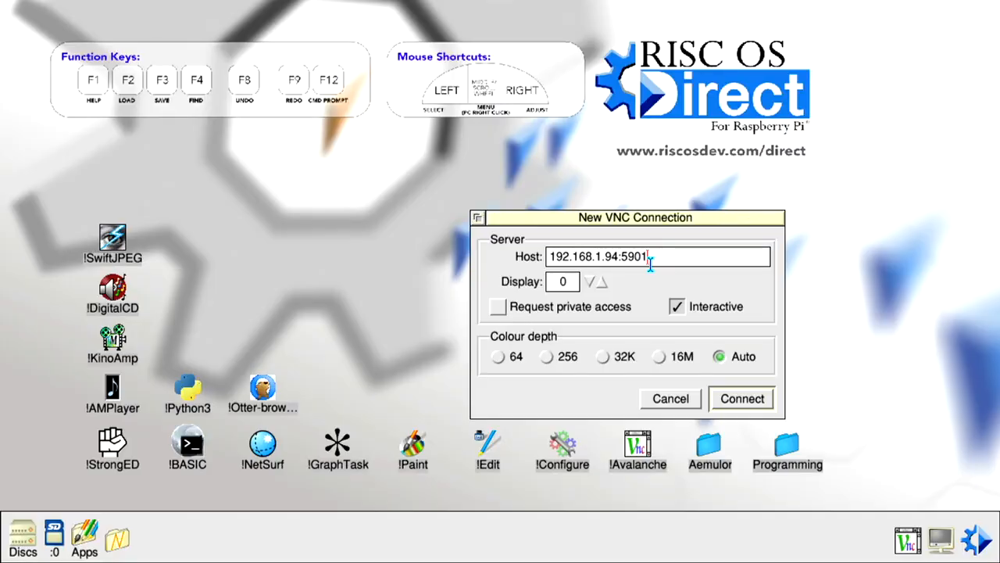
- Connect to the remote computer at 192.168.1.94:5901 and view the Python coding search results
left_click(741, 399)
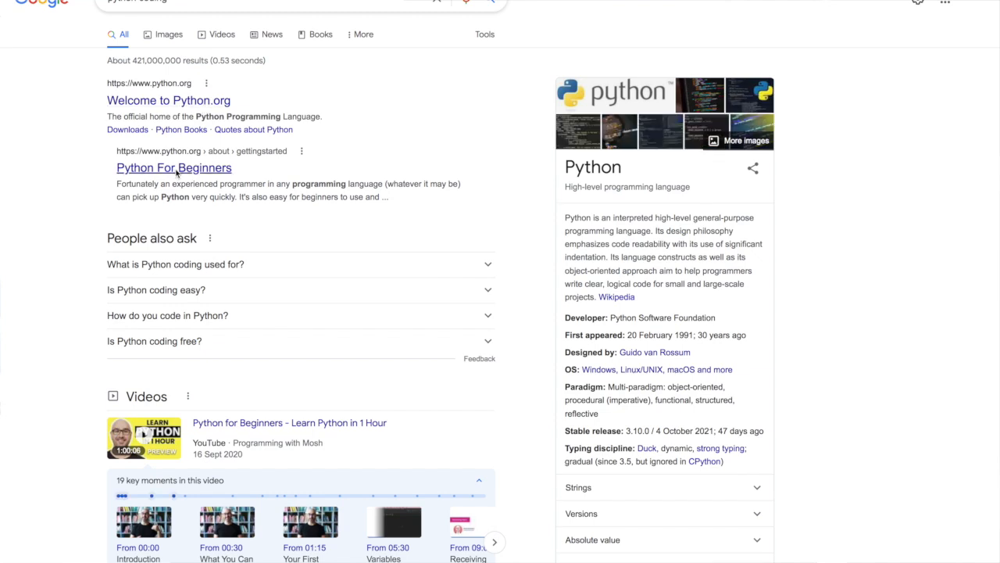
left_click(174, 167)
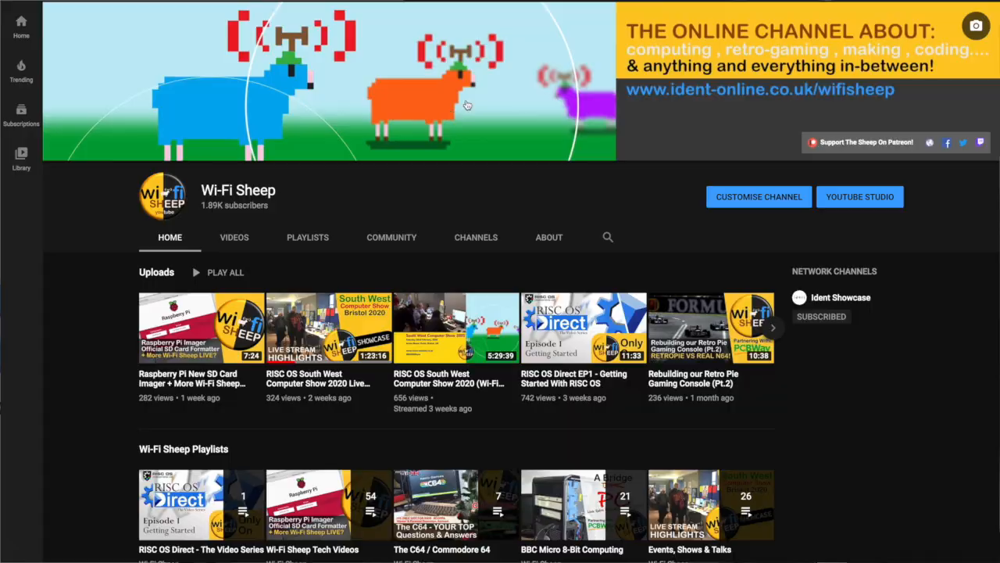
- Go to the Wi-Fi Sheep channel's HOME tab on YouTube
left_click(583, 326)
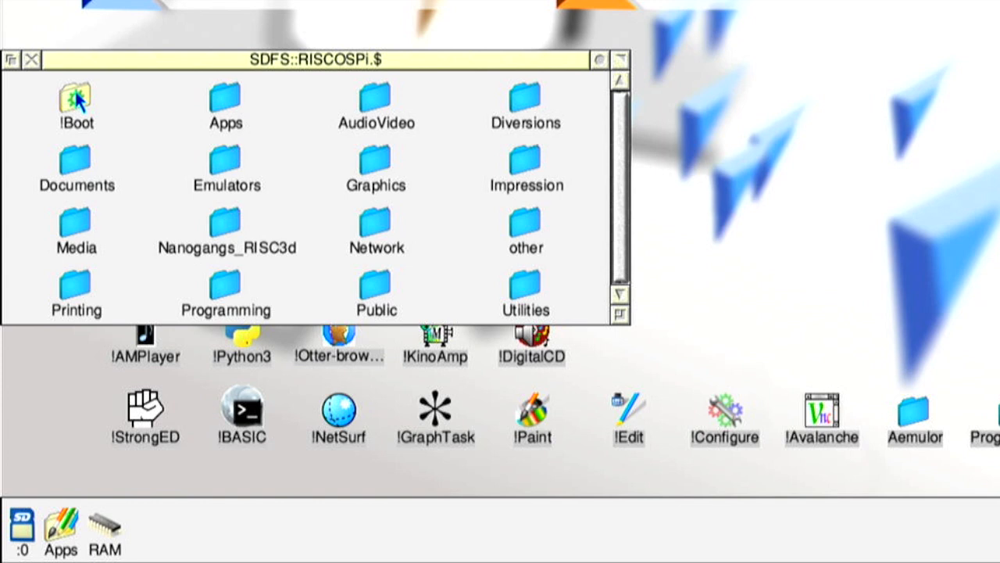
- Navigate from !Boot through Choices and Boot into the PreDesk startup directory
double_click(76, 100)
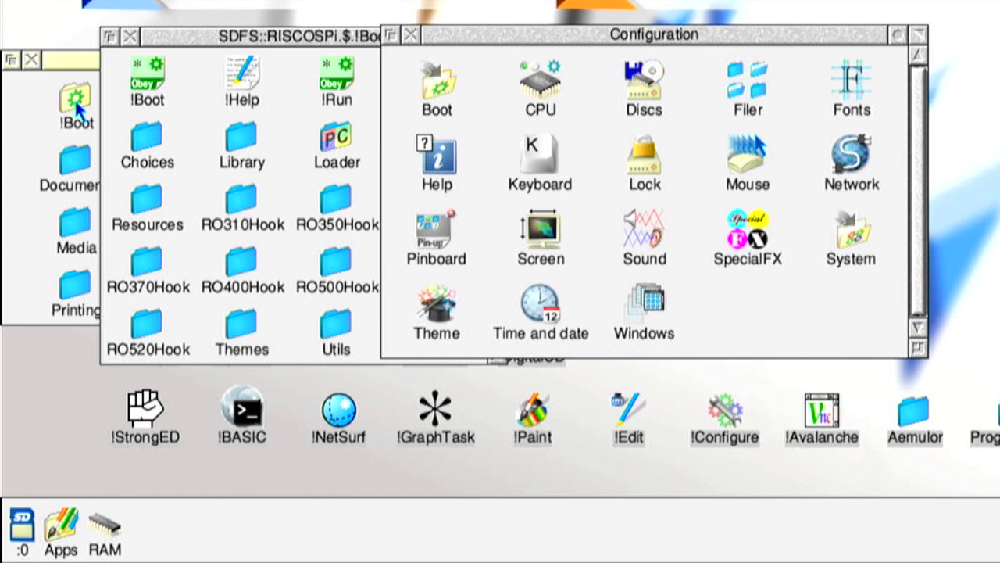
mouse_move(789, 301)
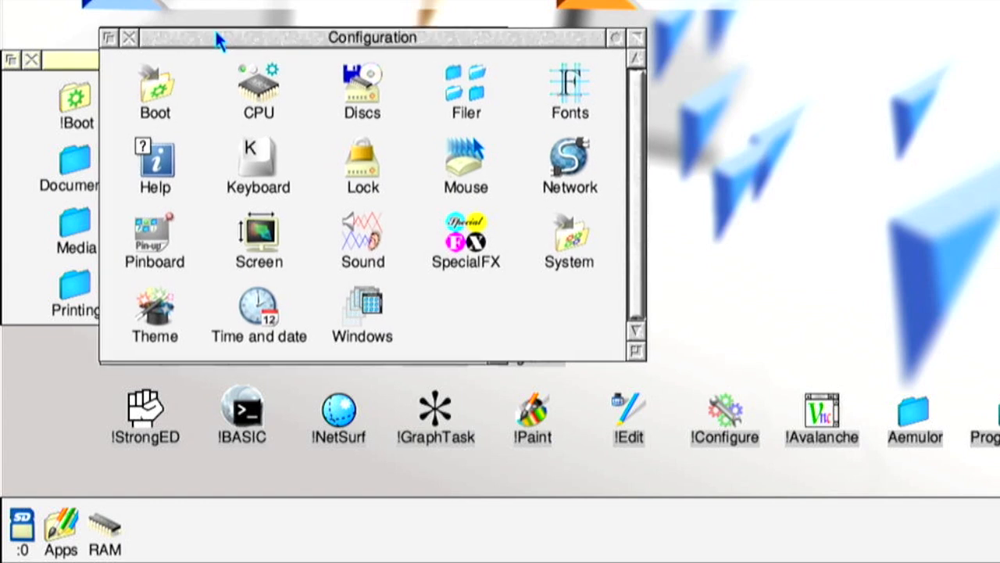
mouse_move(411, 255)
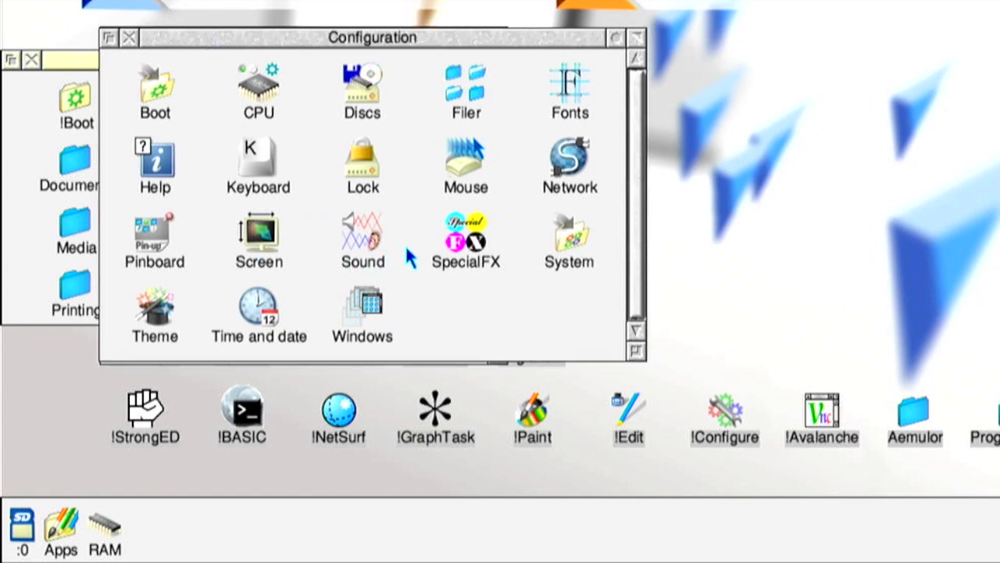
mouse_move(258, 204)
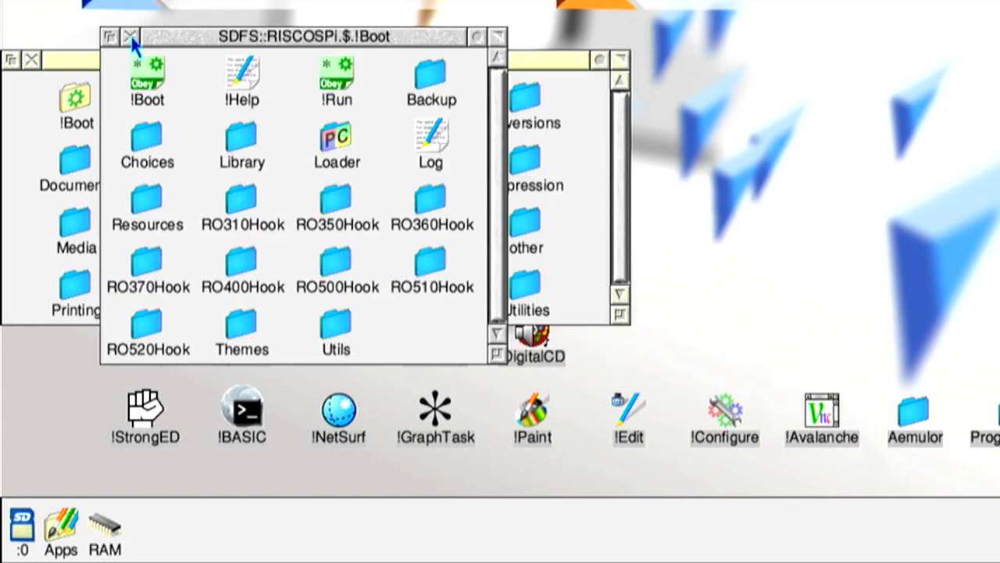
mouse_move(242, 113)
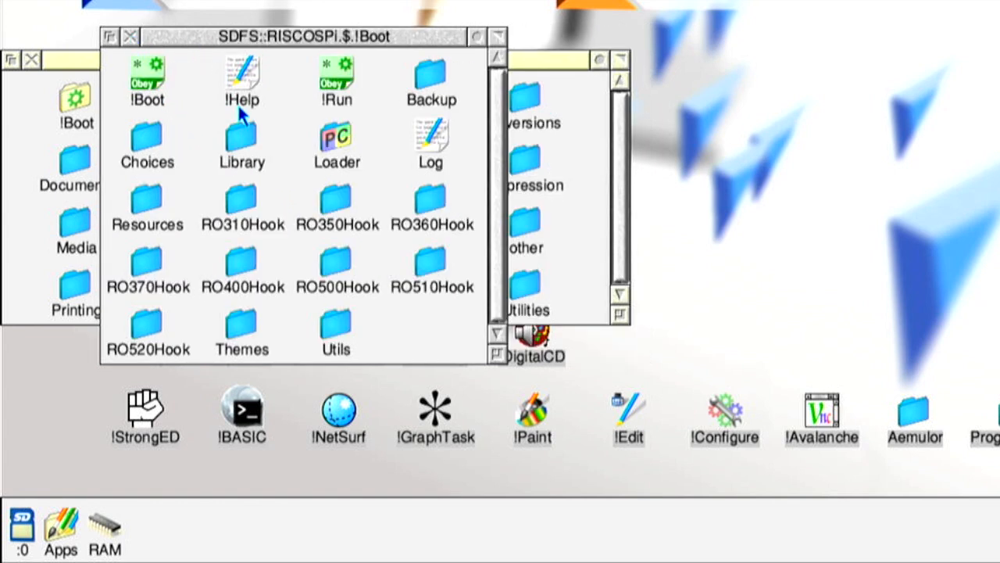
mouse_move(384, 221)
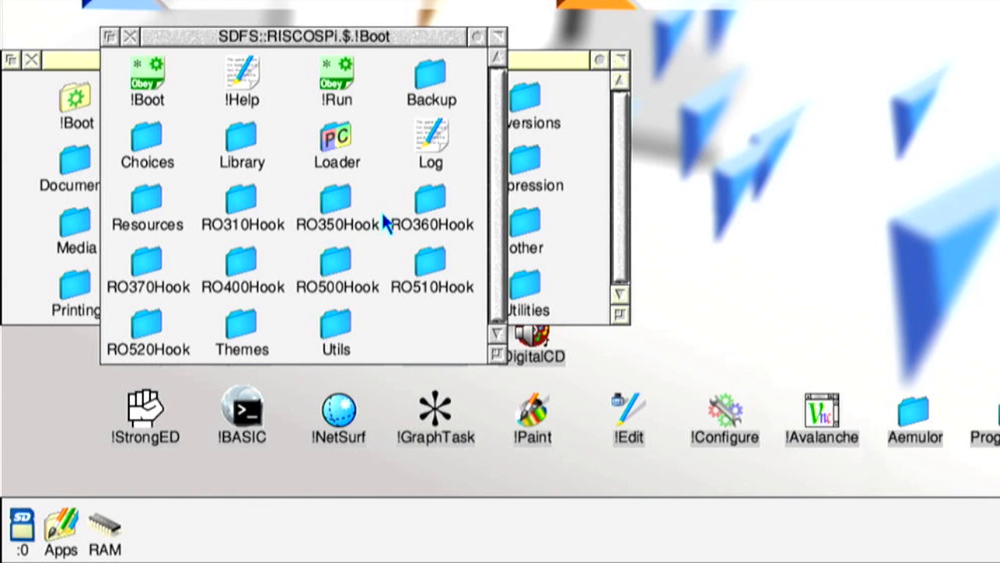
mouse_move(249, 222)
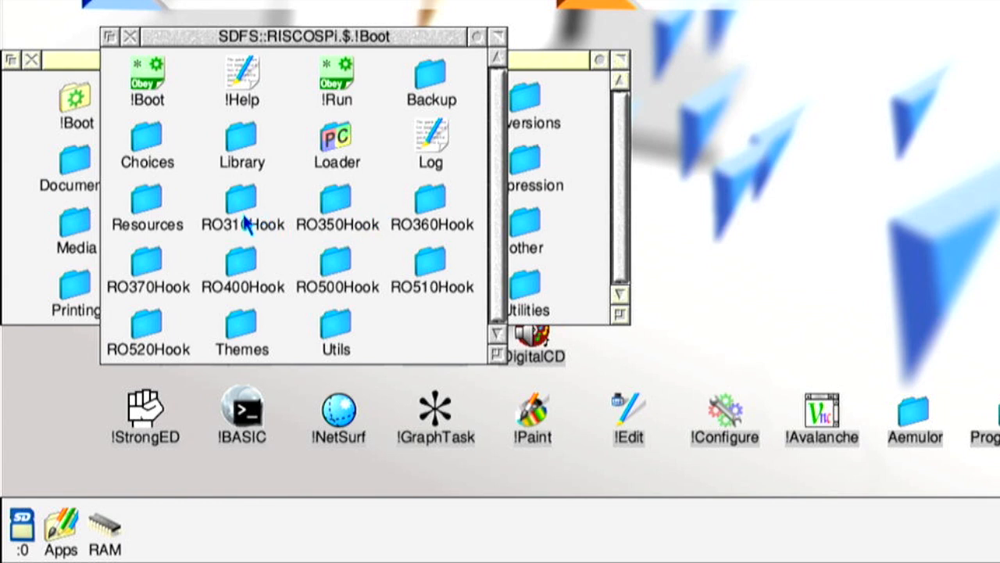
double_click(147, 145)
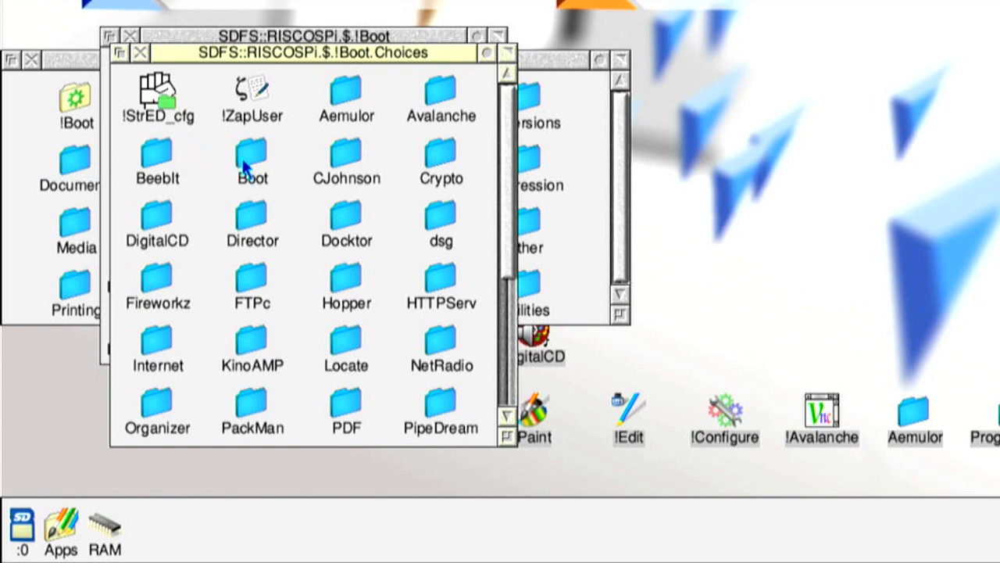
double_click(252, 161)
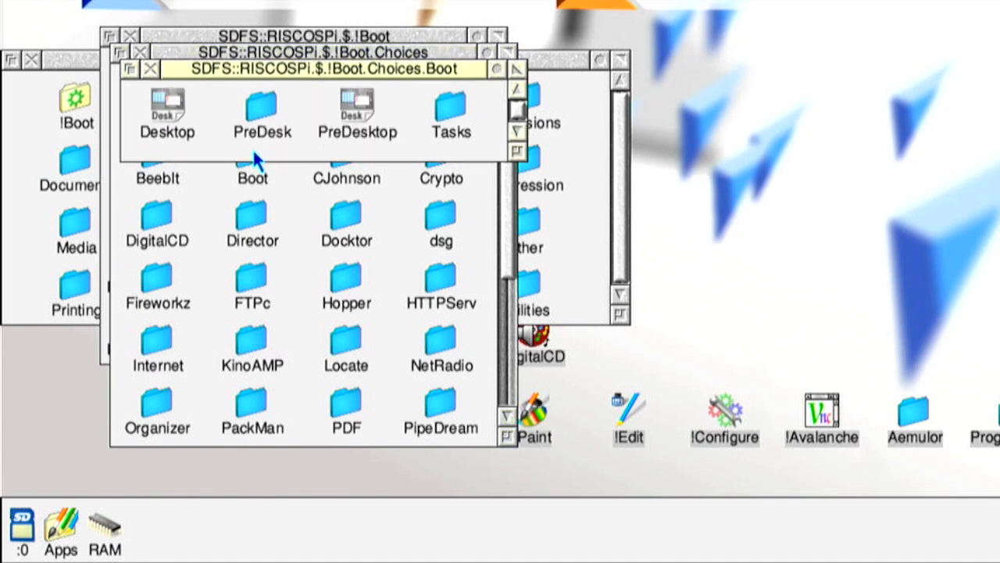
double_click(262, 105)
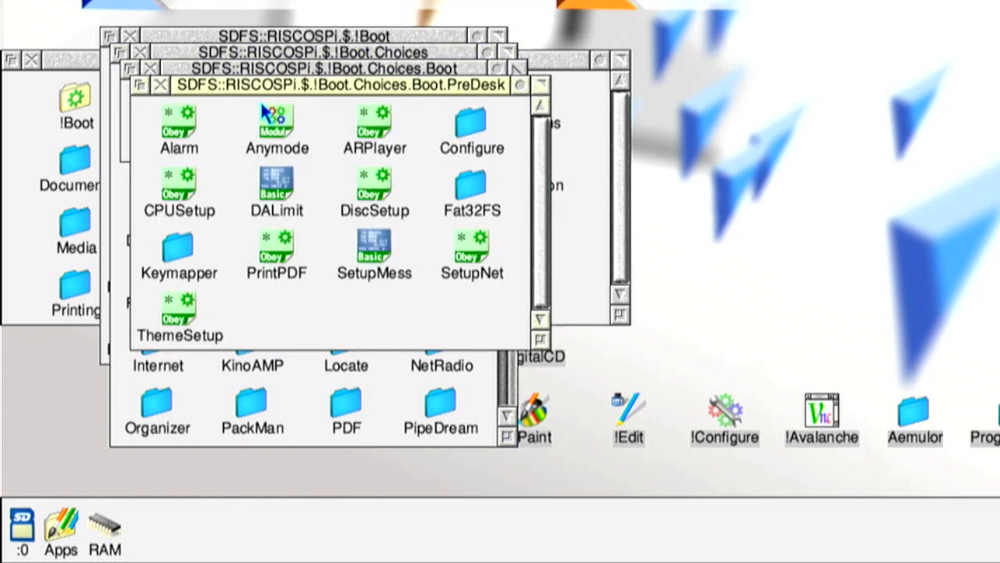
mouse_move(382, 313)
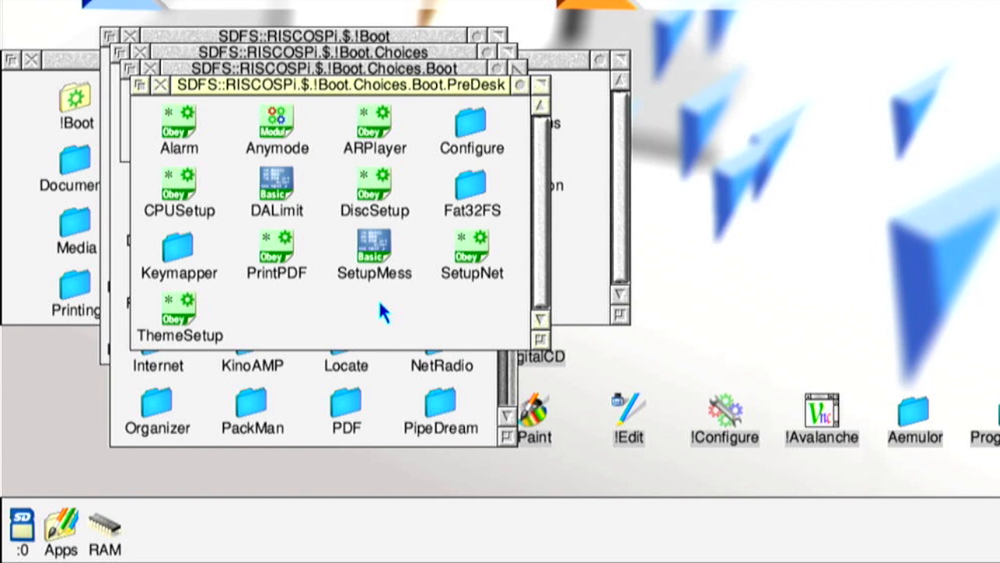
mouse_move(180, 254)
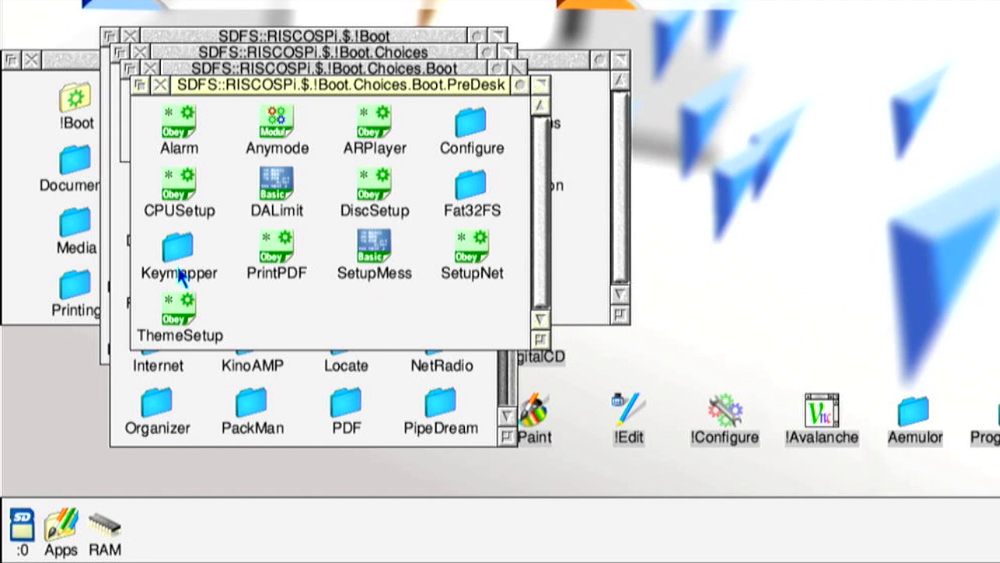
mouse_move(182, 251)
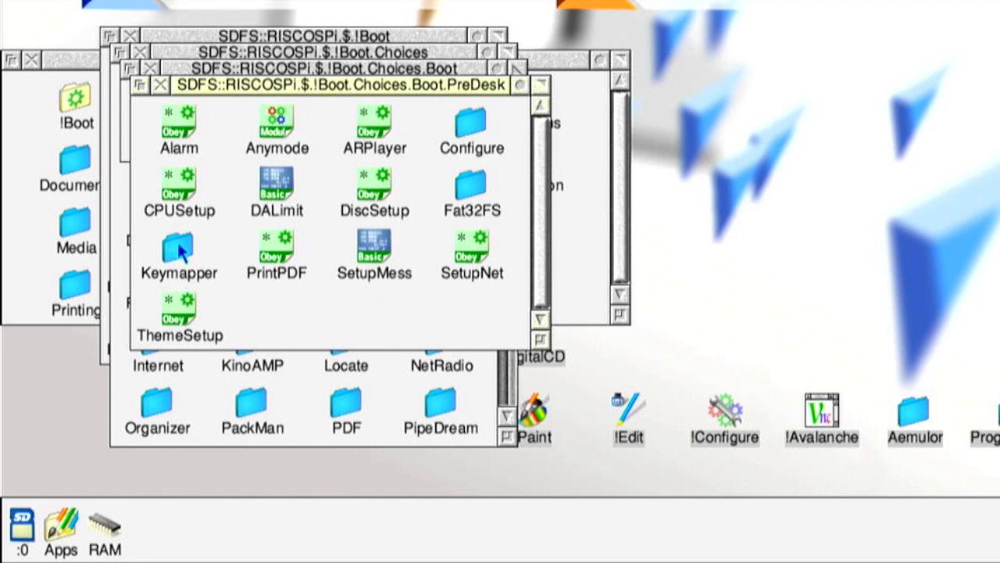
- Enter the Keymapper folder and read its !Help list of internal key numbers
double_click(178, 254)
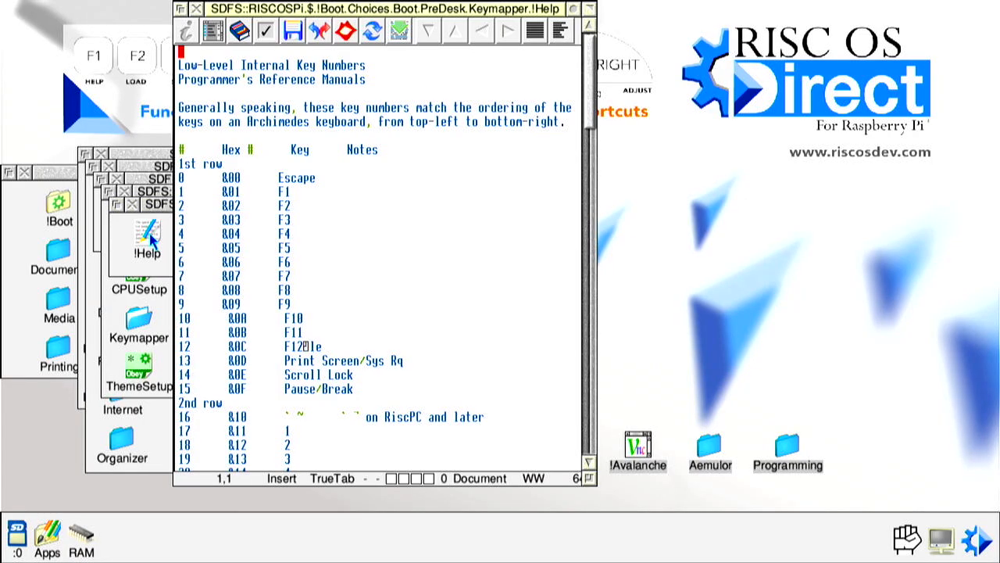
mouse_move(355, 164)
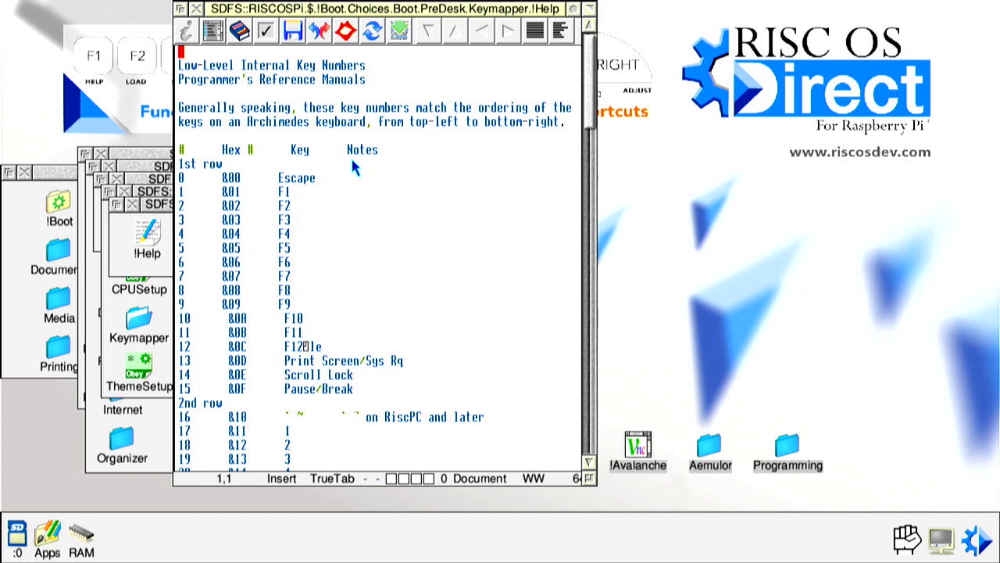
mouse_move(352, 295)
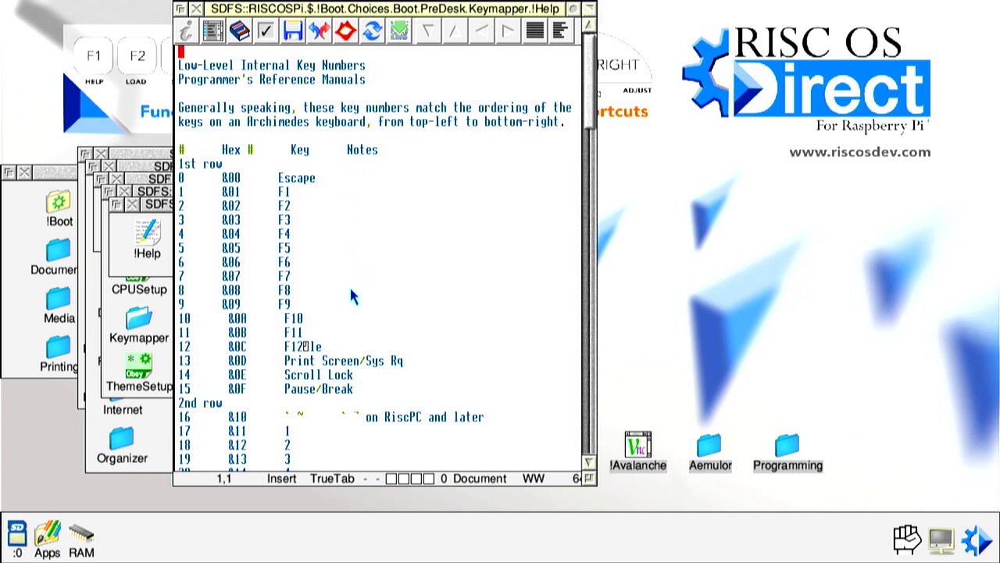
mouse_move(201, 200)
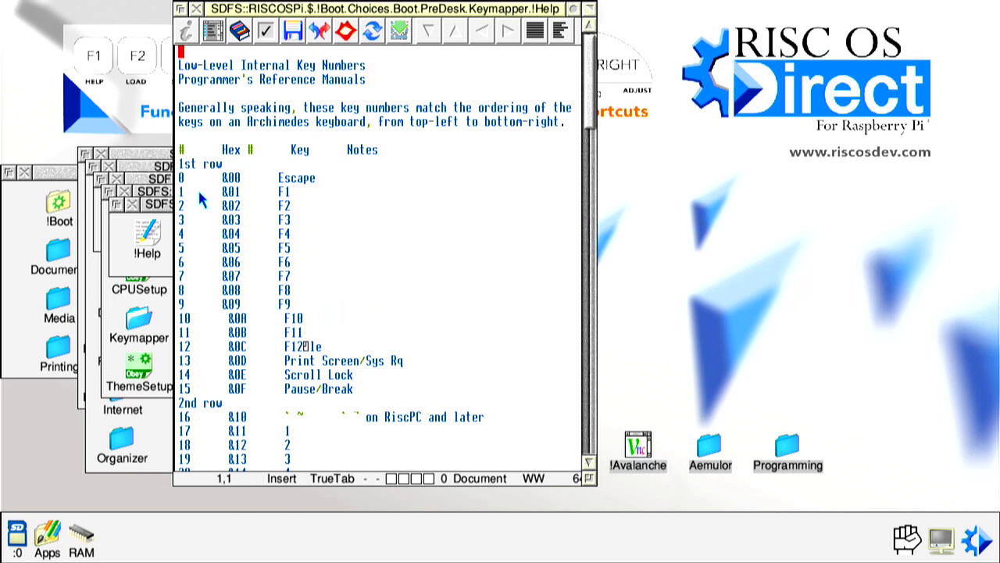
mouse_move(290, 187)
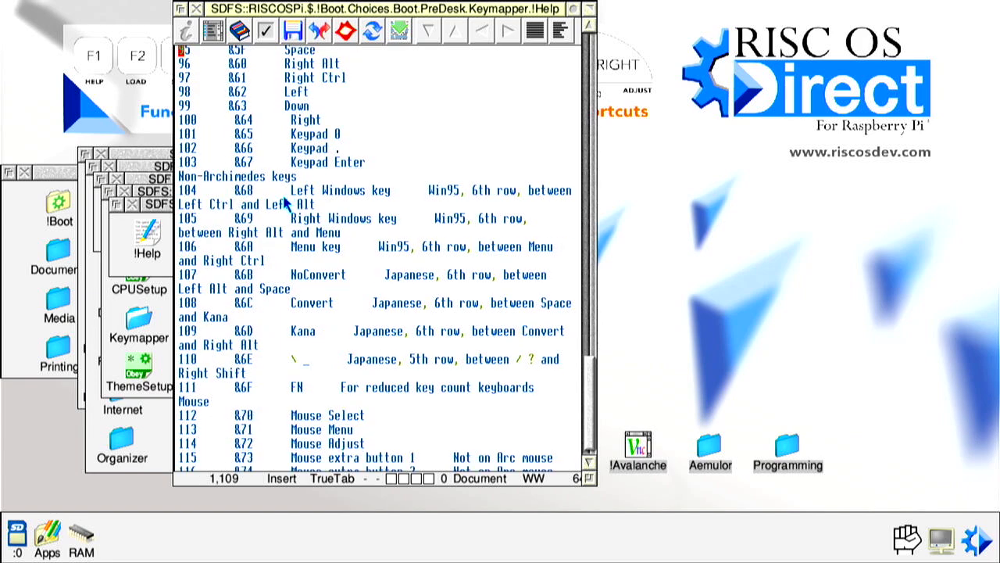
scroll("down", 3)
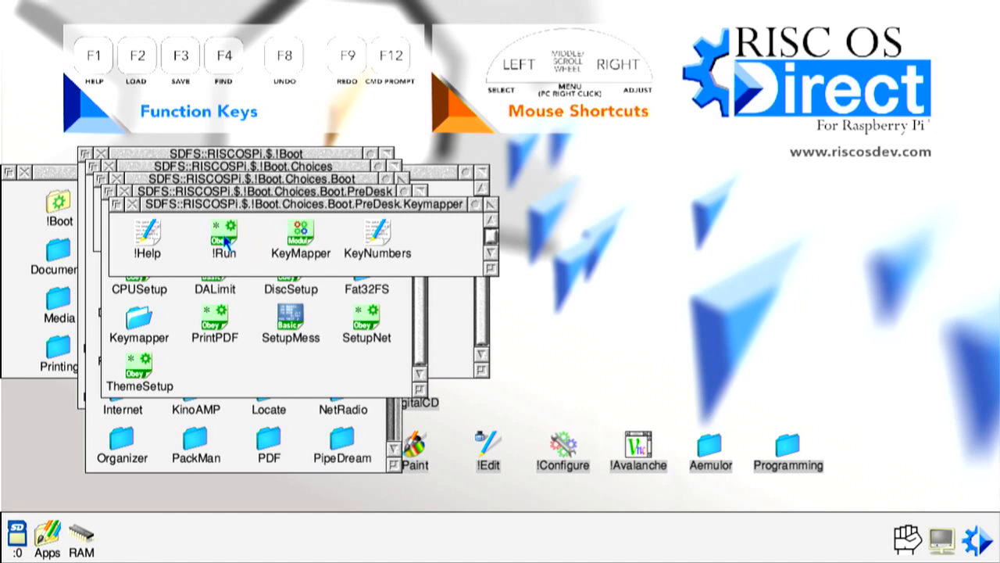
- Add 'KeyMap 113 114' and 'KeyMap 114 113' lines to Keymapper's !Run obey file
double_click(223, 235)
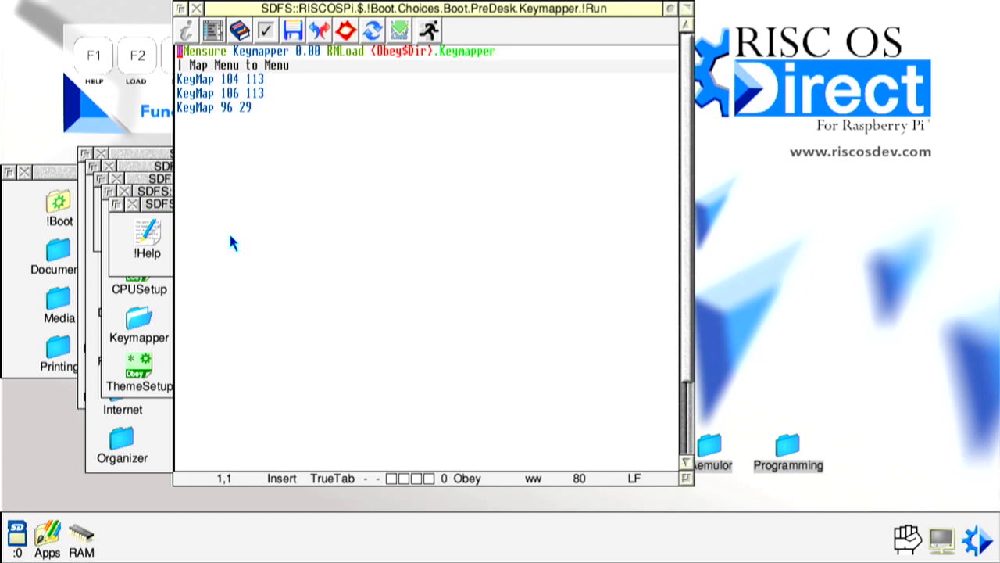
mouse_move(296, 133)
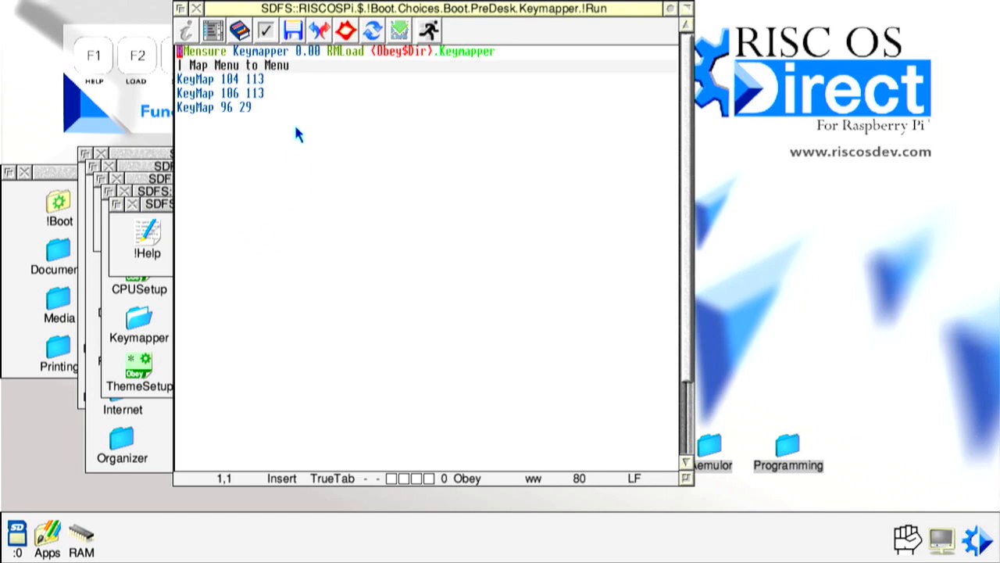
mouse_move(299, 92)
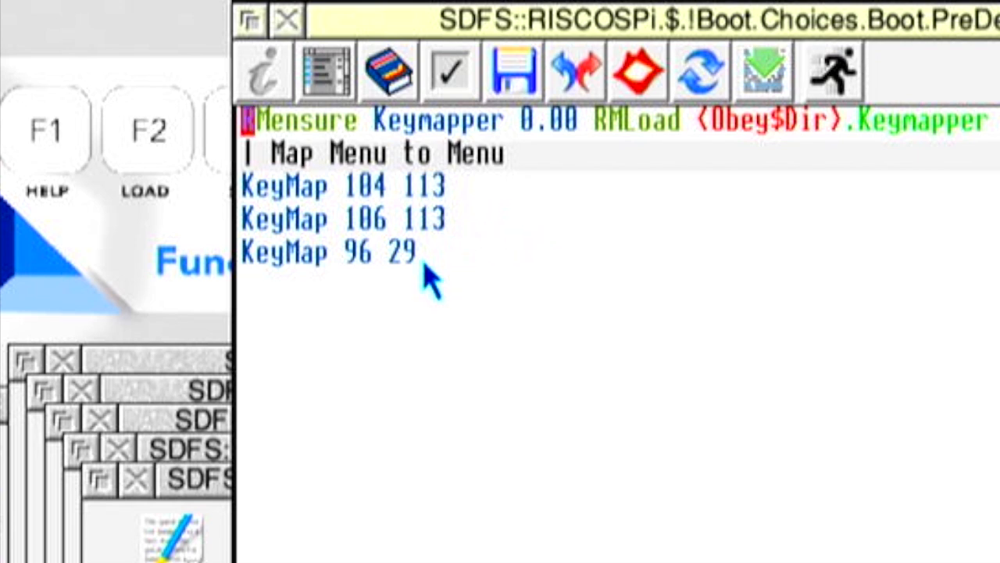
mouse_move(250, 305)
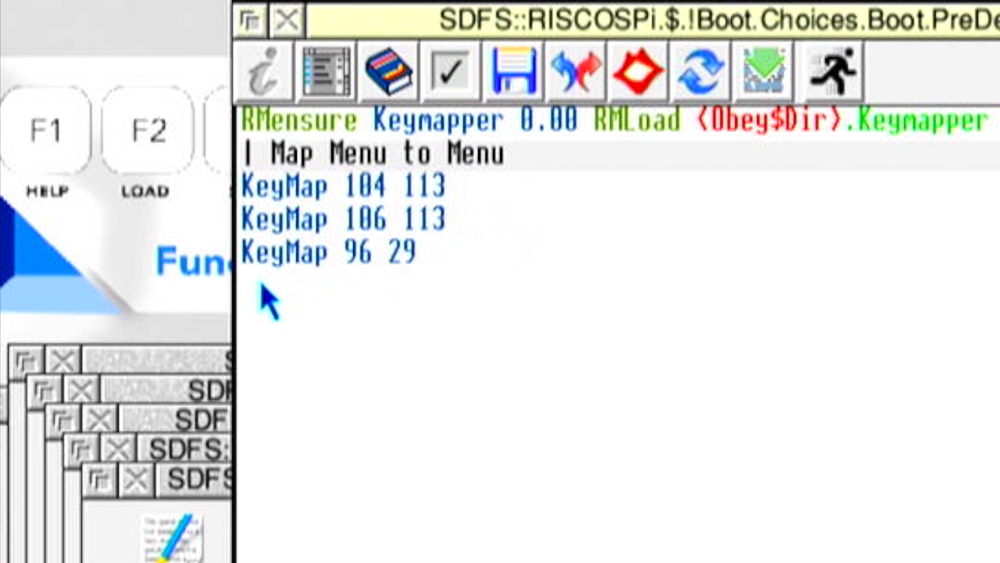
type("K")
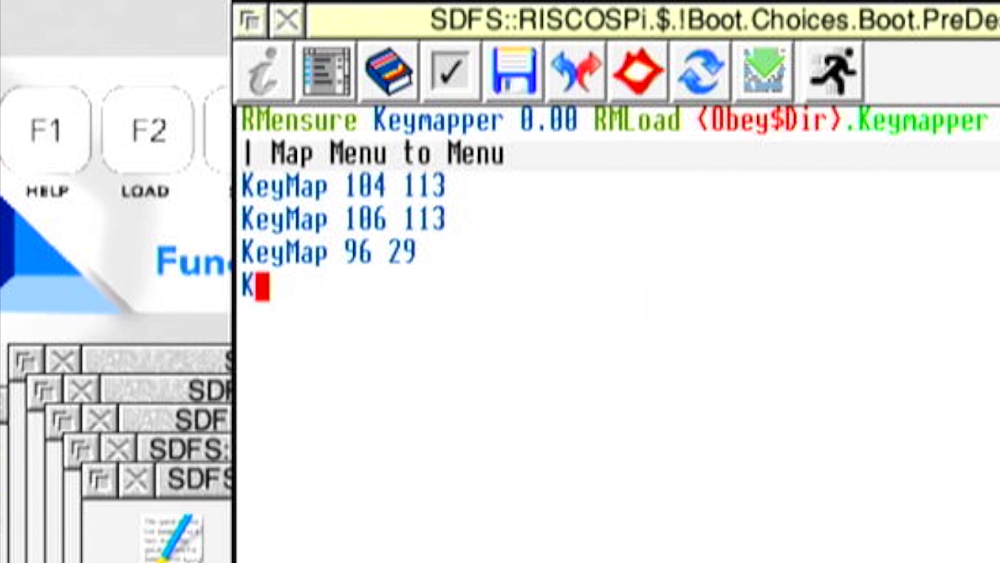
type("eyMap")
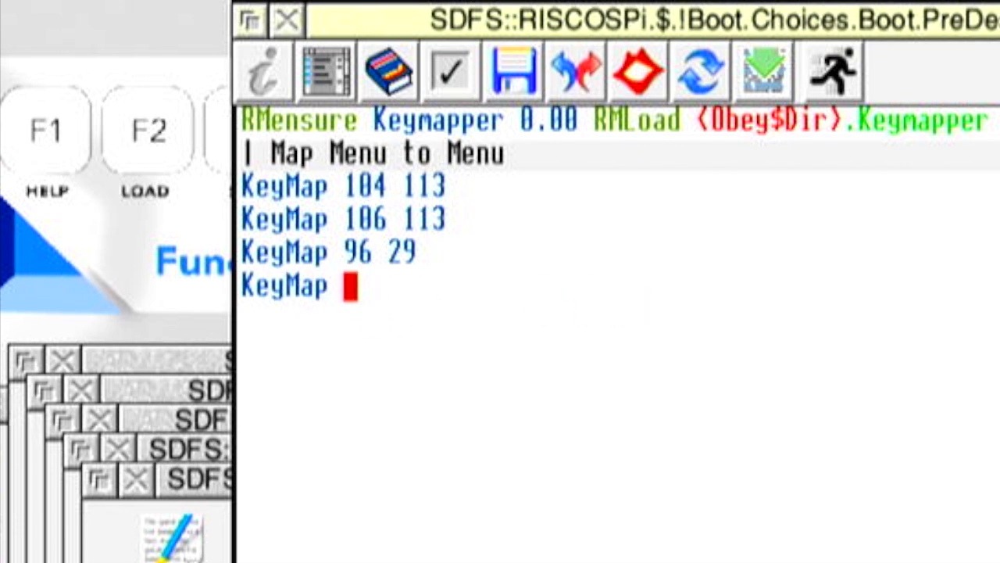
type("113 114")
type("KeyMap 114")
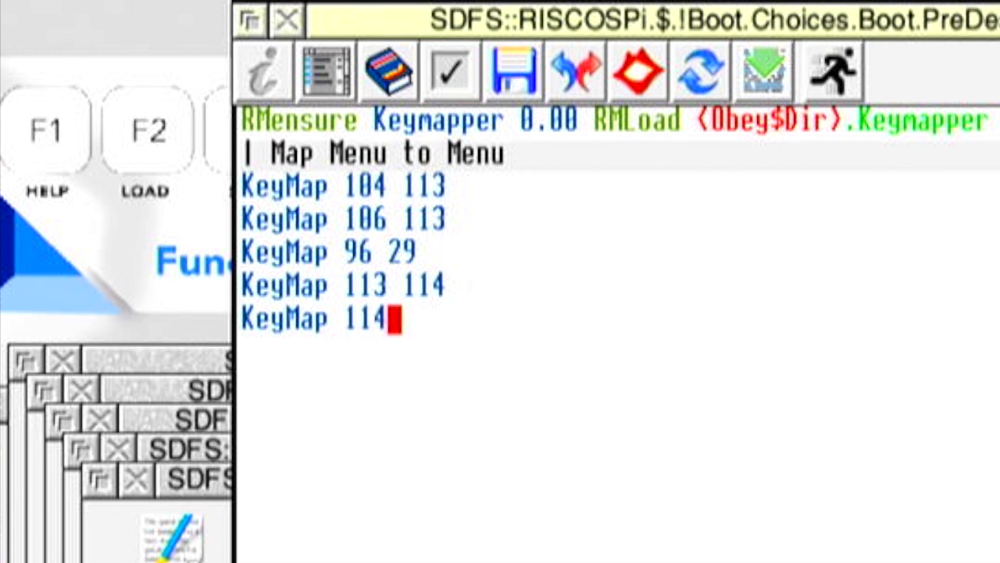
type("113")
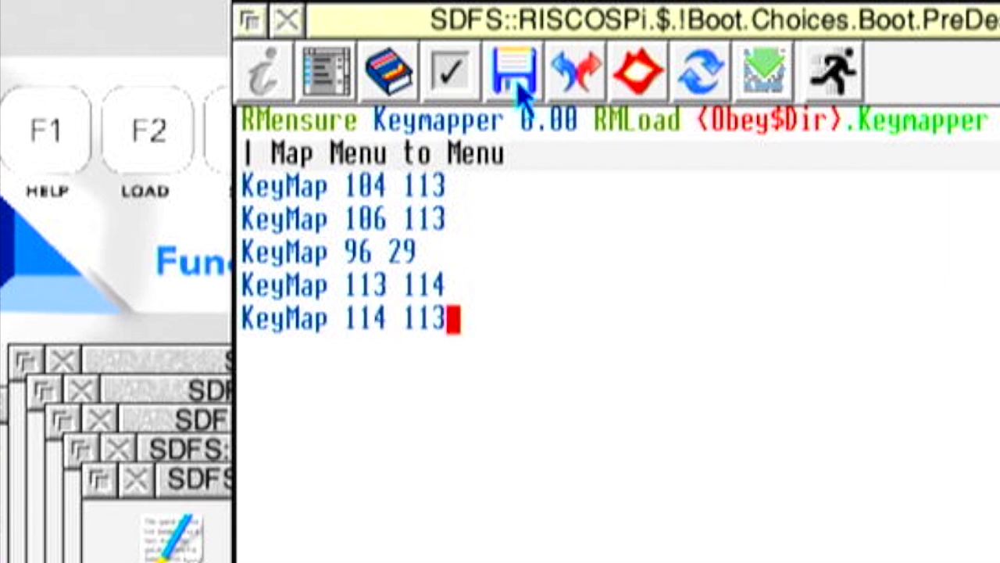
- Save the edited !Run file
left_click(513, 72)
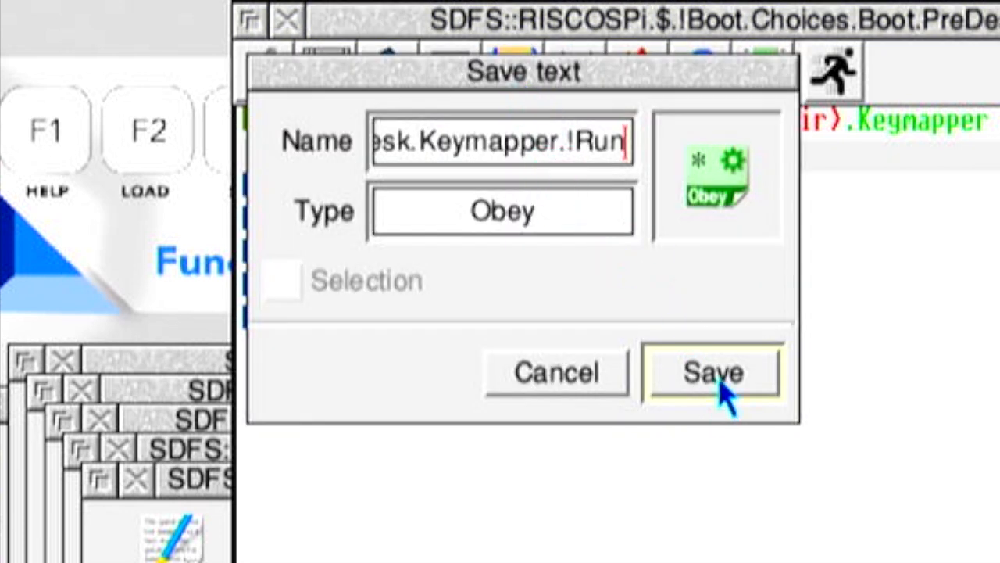
left_click(711, 372)
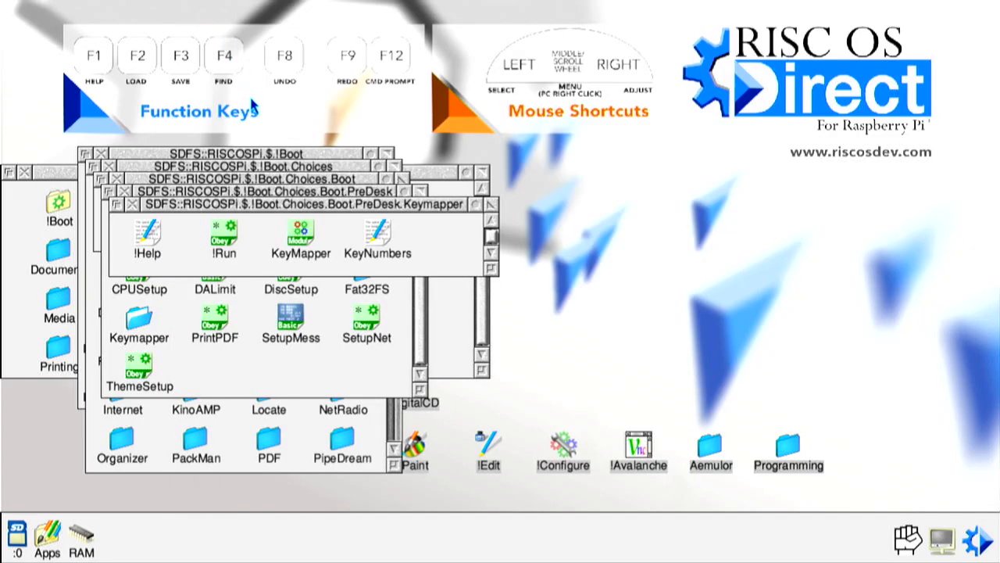
mouse_move(269, 237)
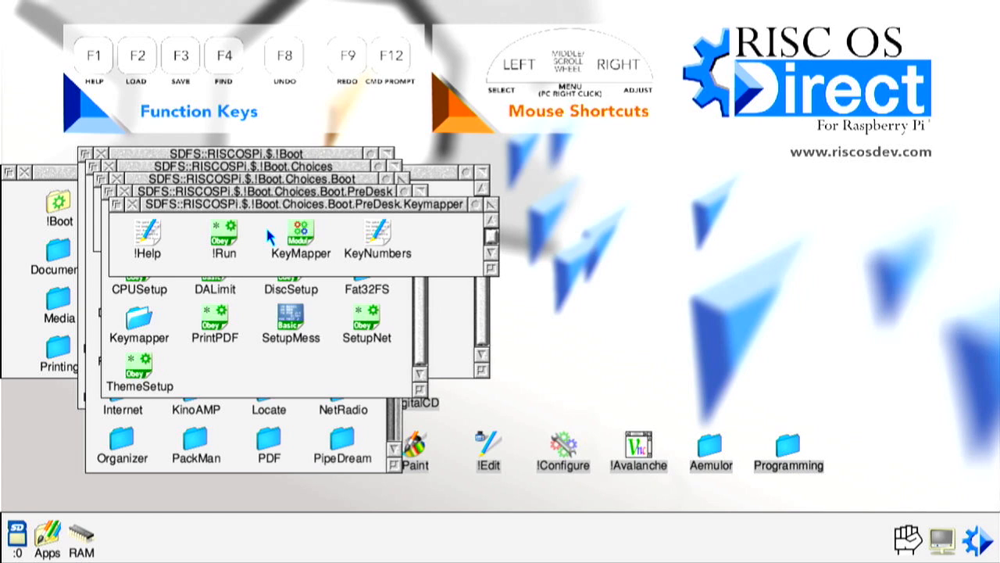
mouse_move(256, 241)
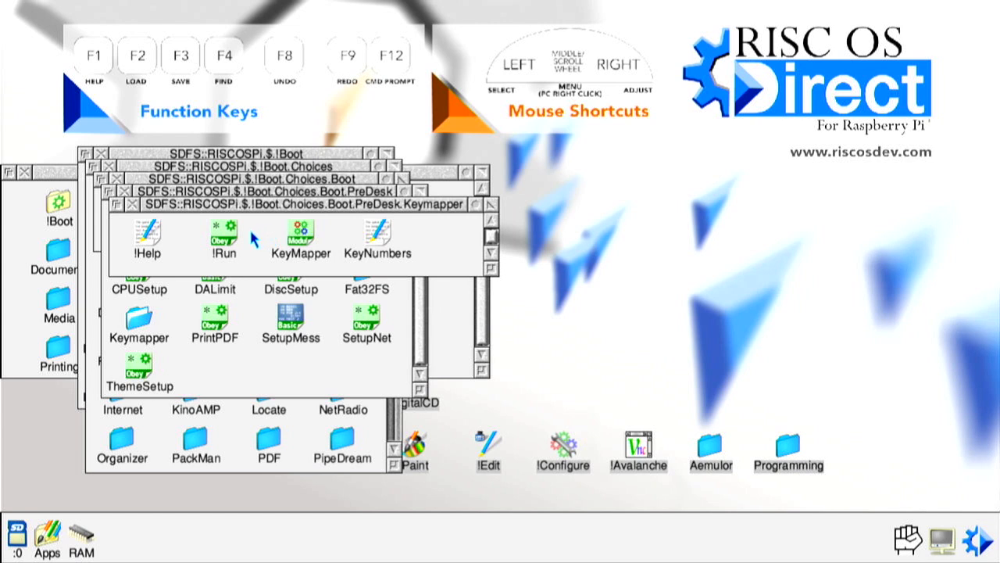
mouse_move(258, 238)
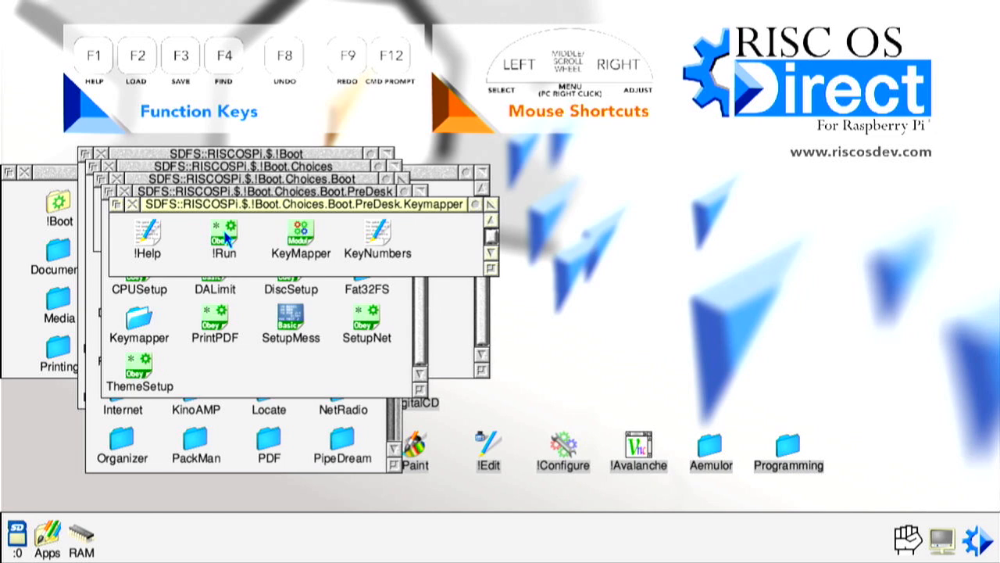
mouse_move(258, 253)
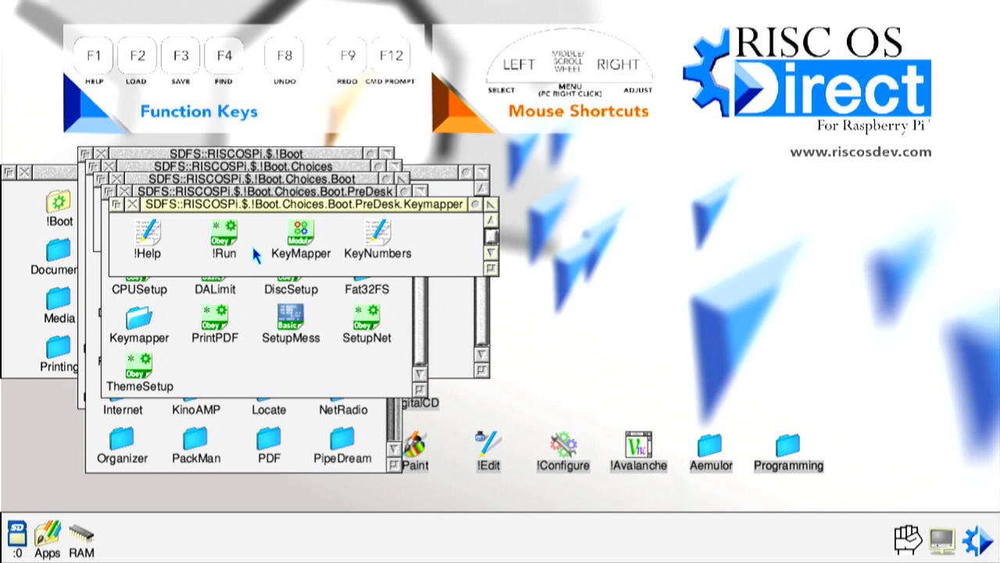
mouse_move(425, 240)
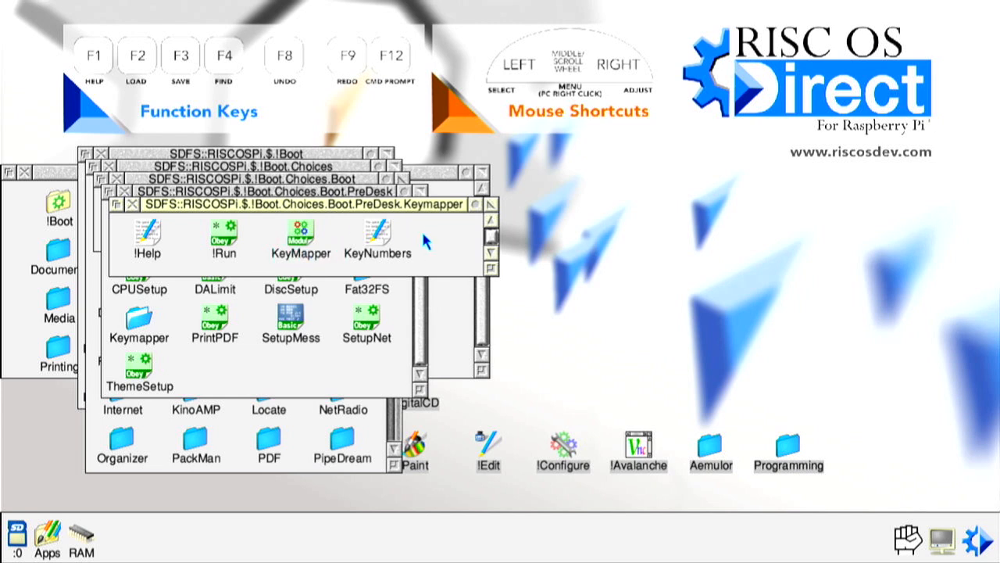
mouse_move(348, 247)
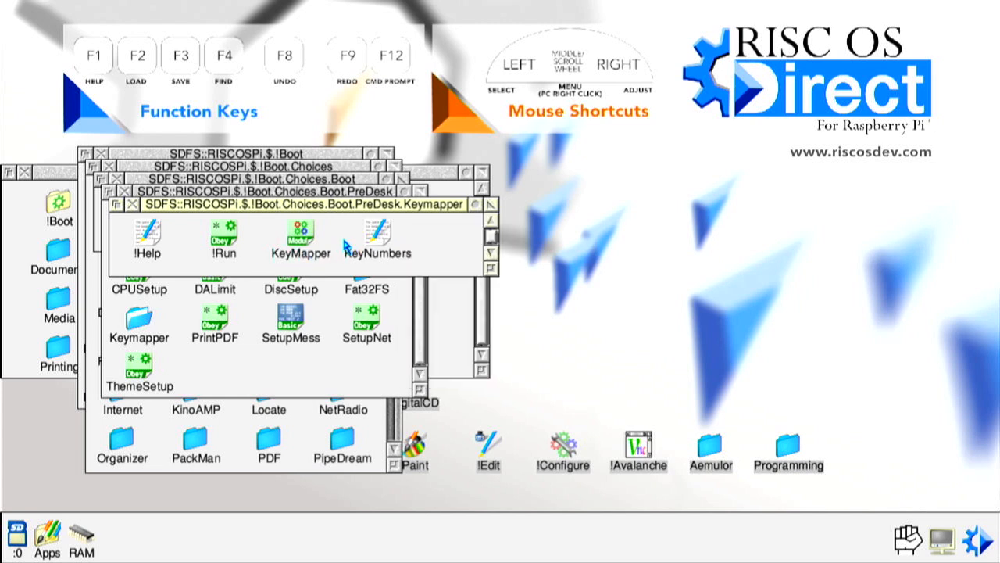
- Close the boot-folder Filer windows to return to a clear desktop
left_click(377, 235)
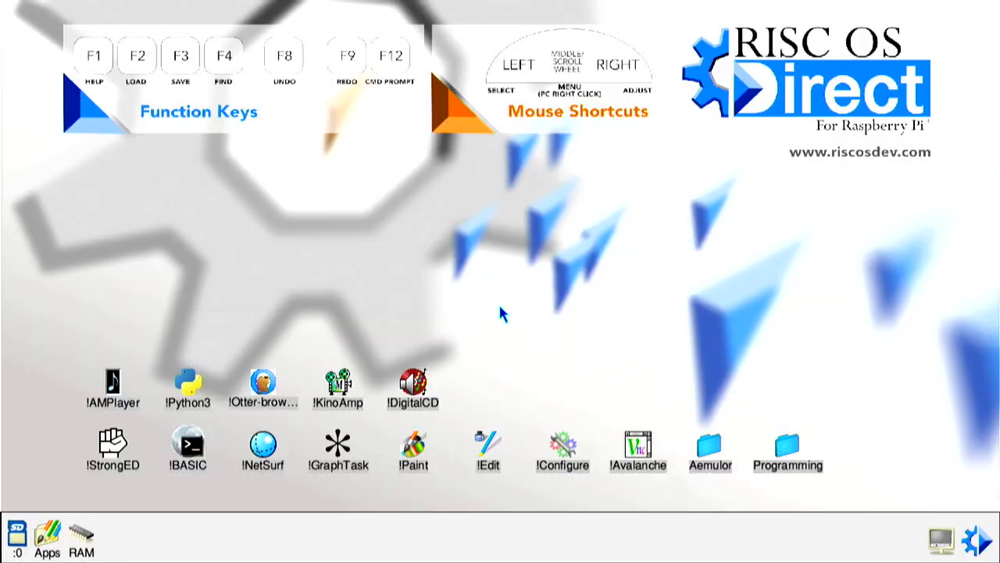
mouse_move(109, 446)
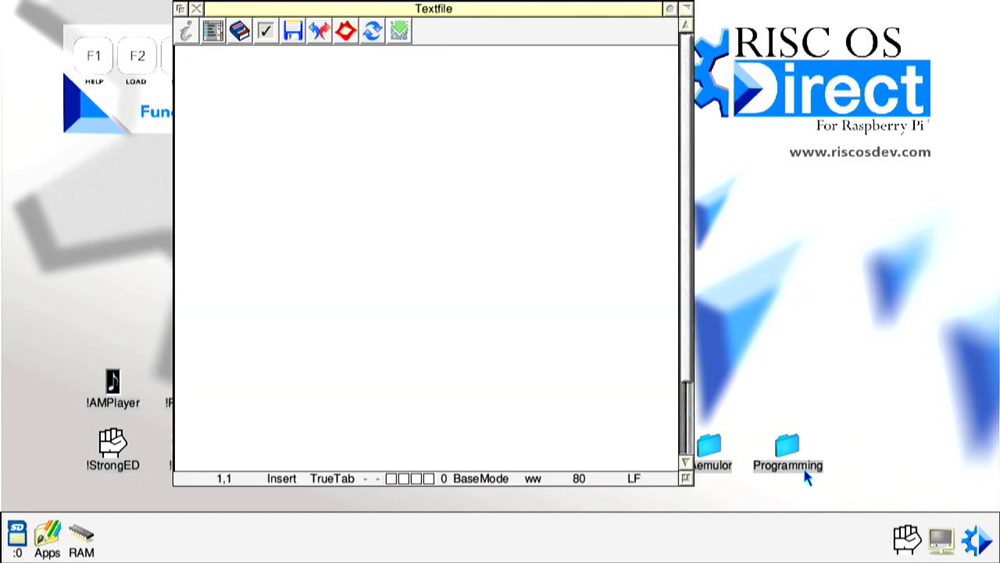
mouse_move(404, 169)
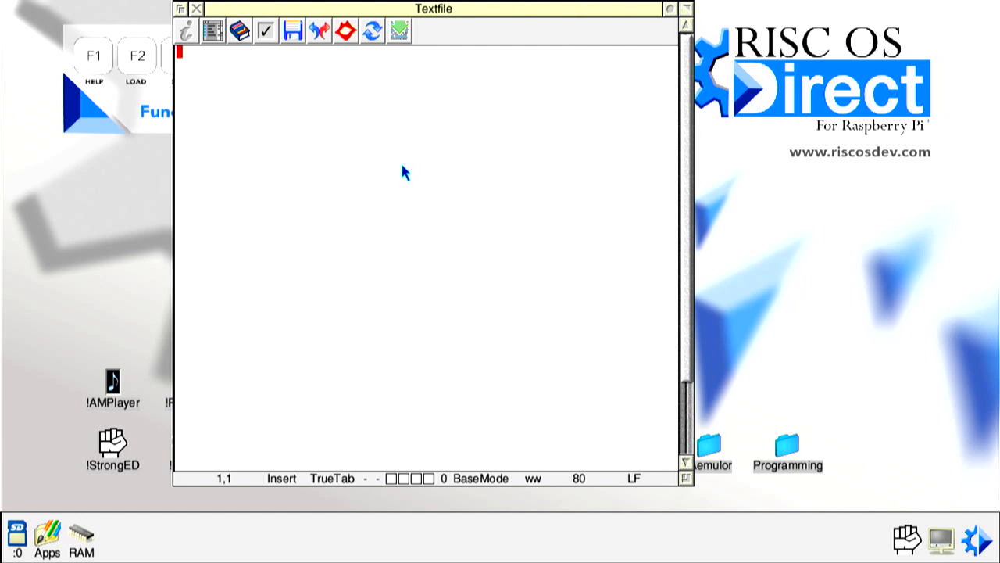
mouse_move(490, 424)
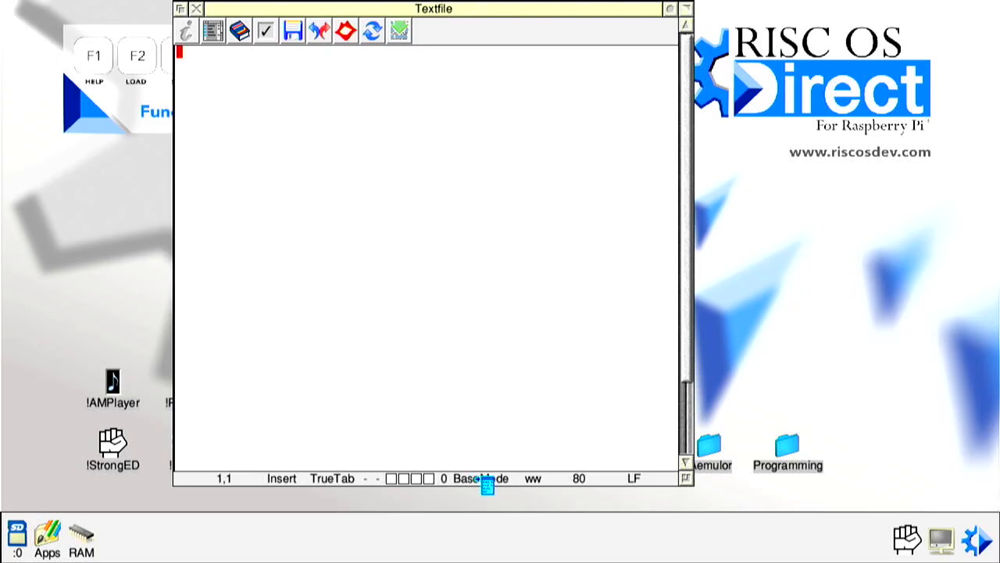
- Choose Python from the Extra modes list as the file's editing mode
left_click(486, 477)
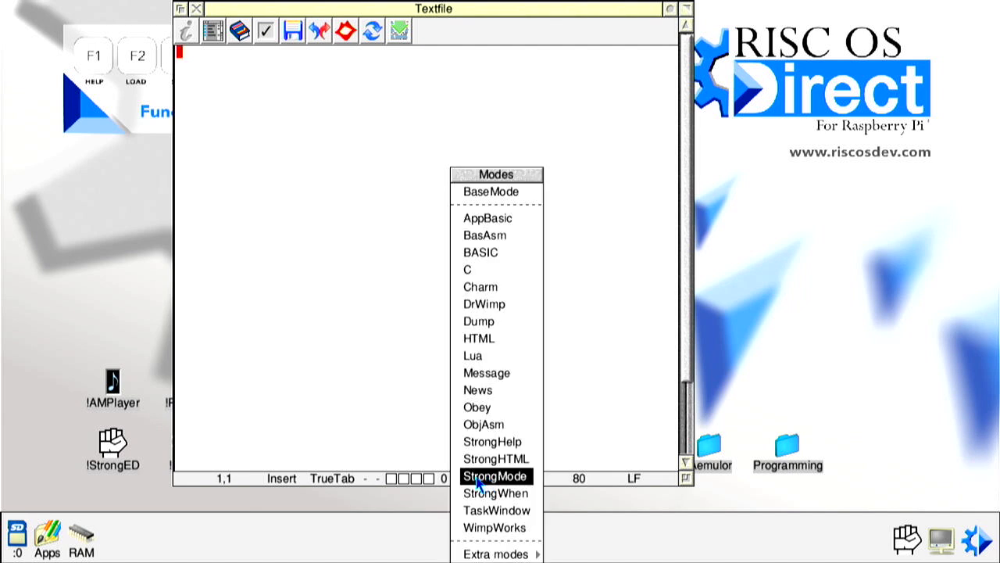
mouse_move(496, 493)
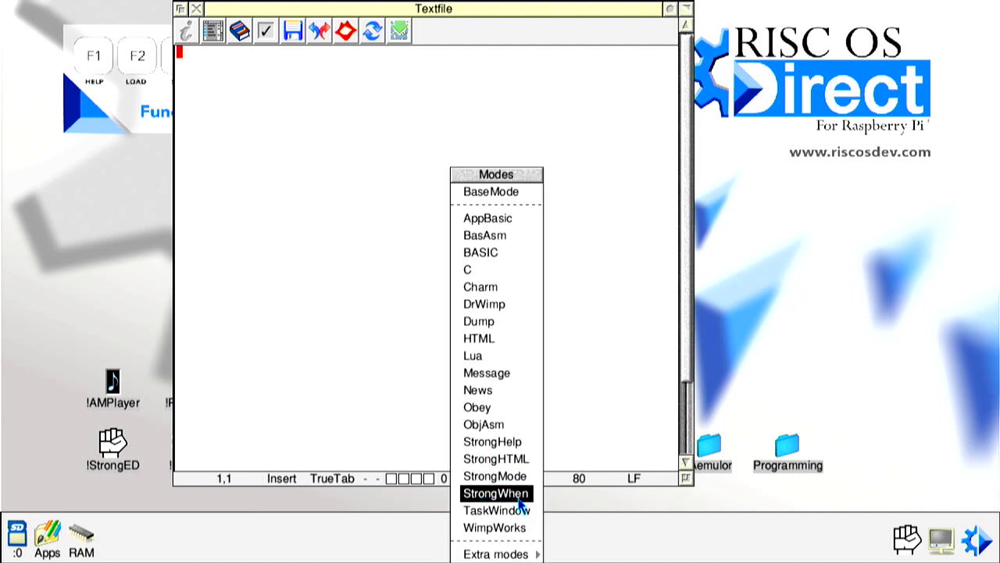
mouse_move(496, 458)
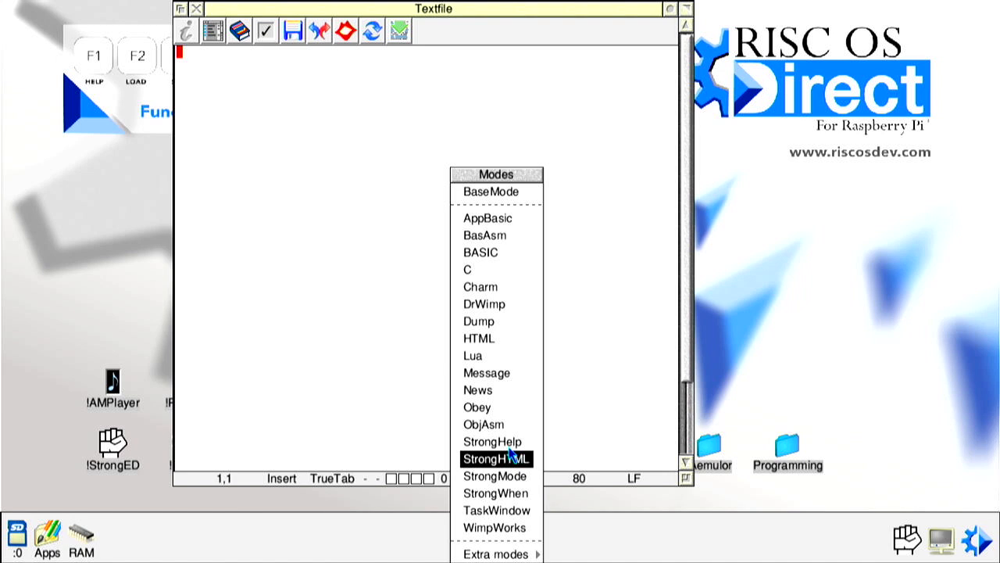
mouse_move(497, 407)
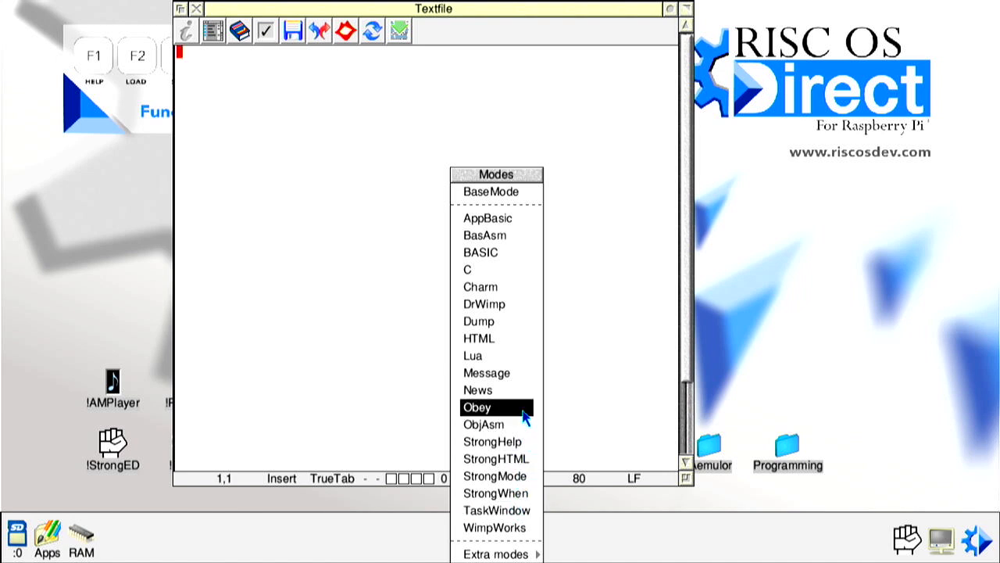
mouse_move(496, 338)
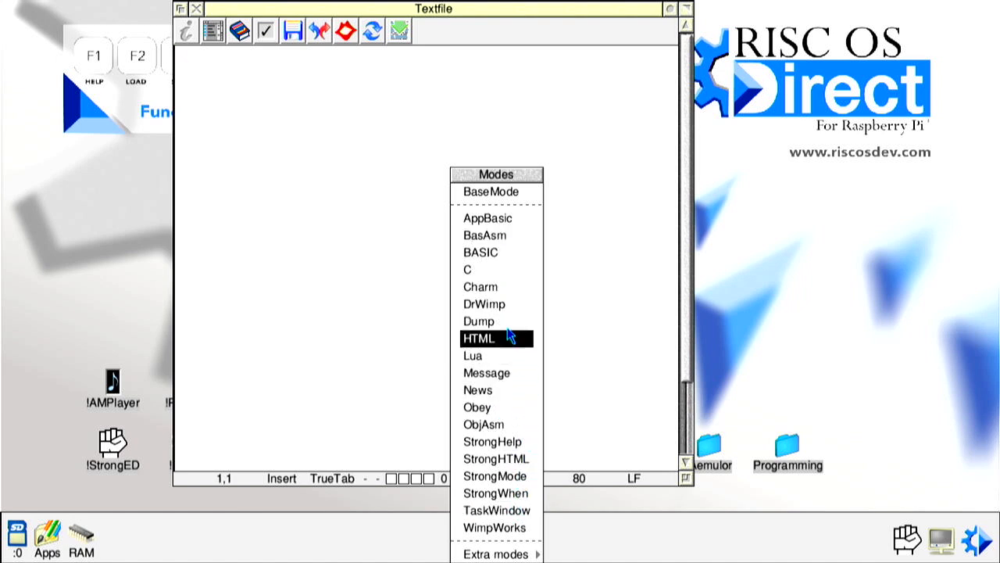
mouse_move(497, 269)
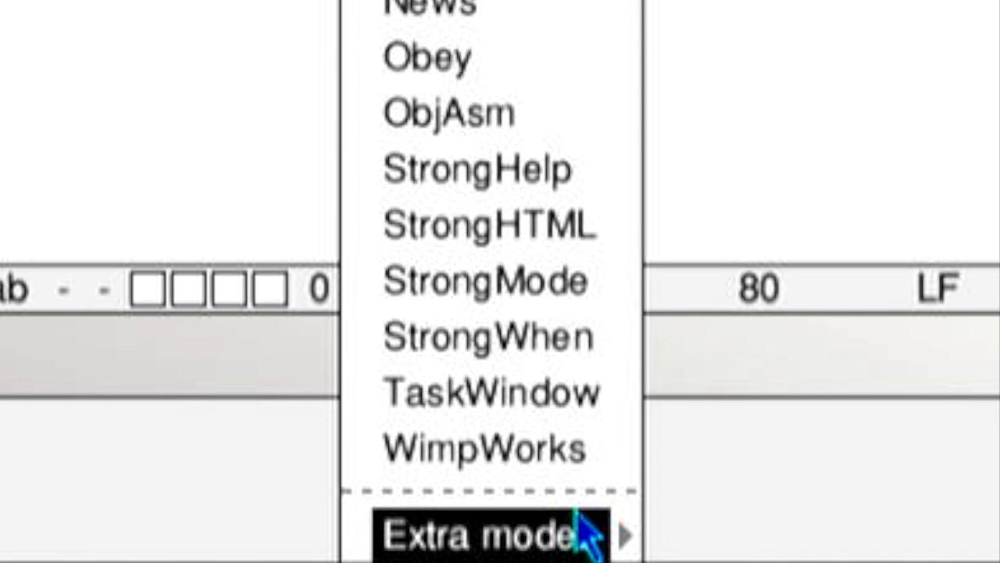
mouse_move(594, 539)
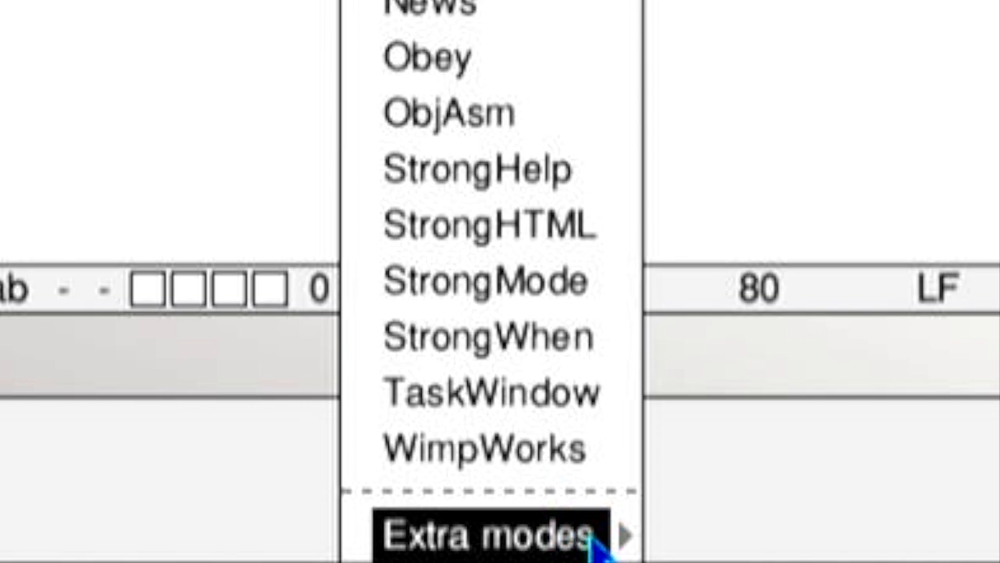
left_click(484, 536)
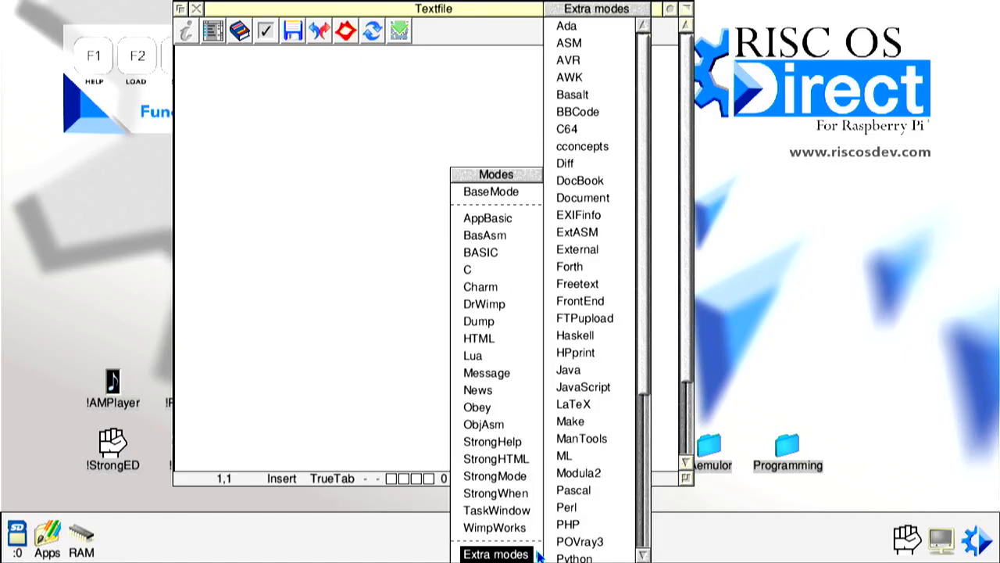
mouse_move(574, 490)
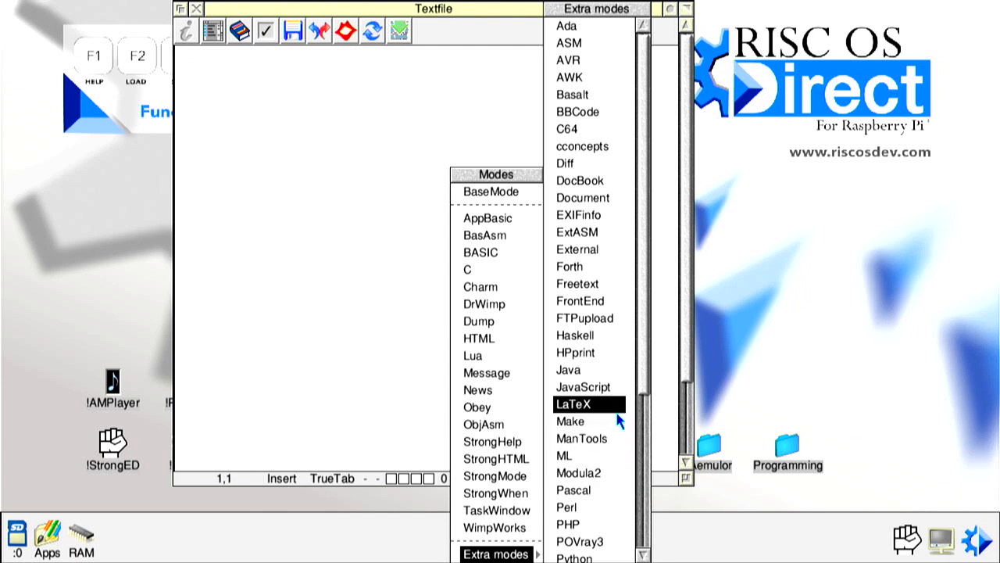
mouse_move(578, 266)
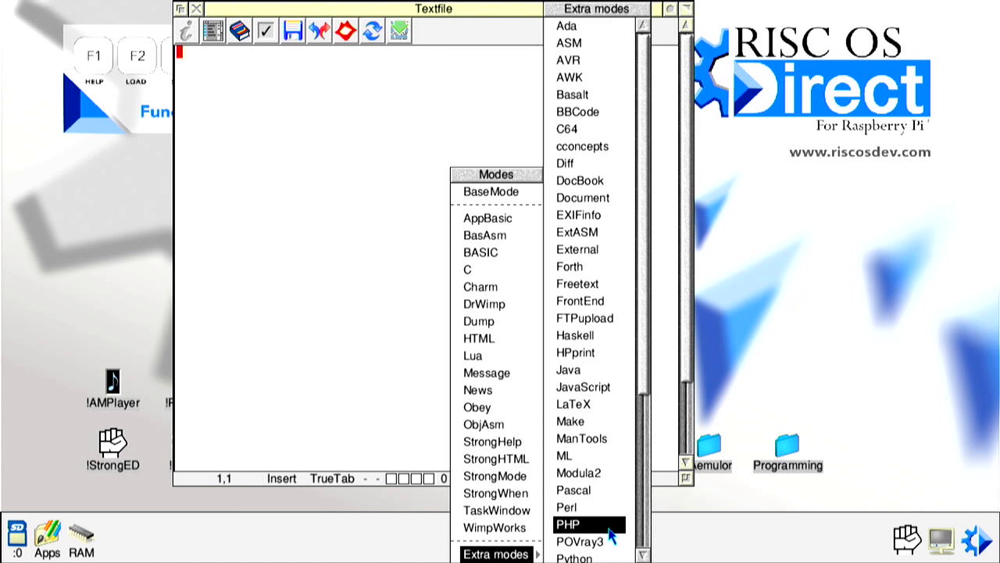
scroll("down", 3)
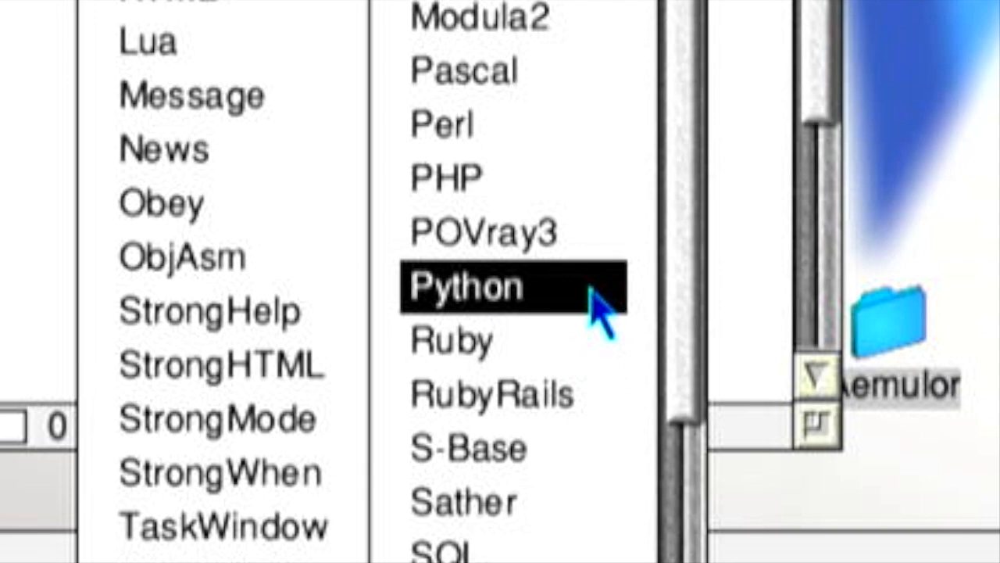
mouse_move(519, 305)
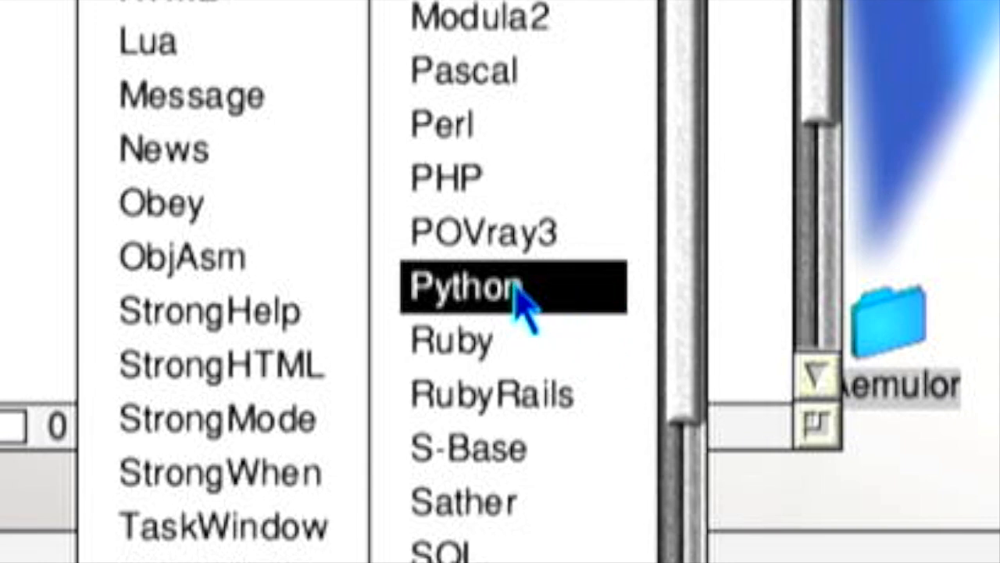
left_click(469, 287)
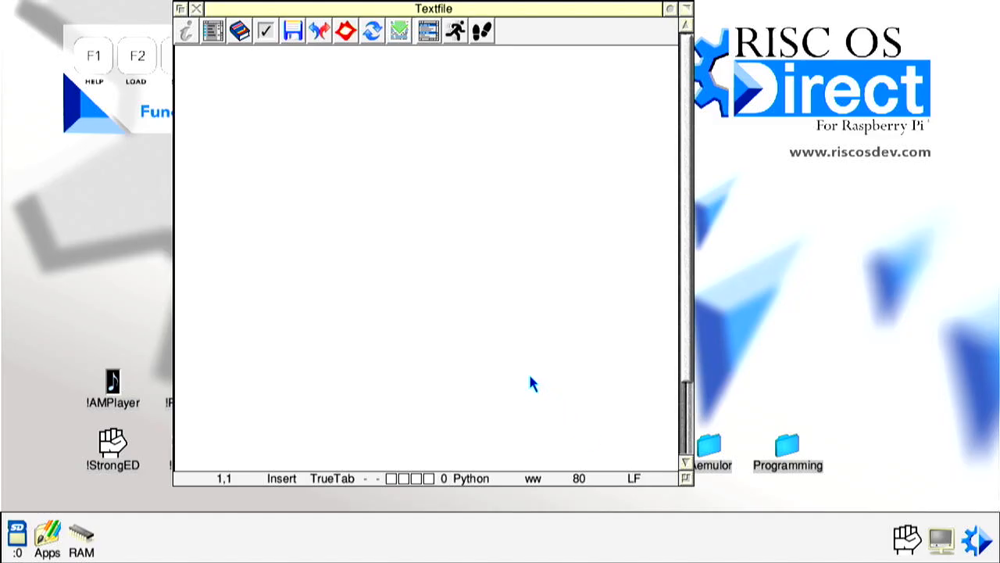
mouse_move(258, 101)
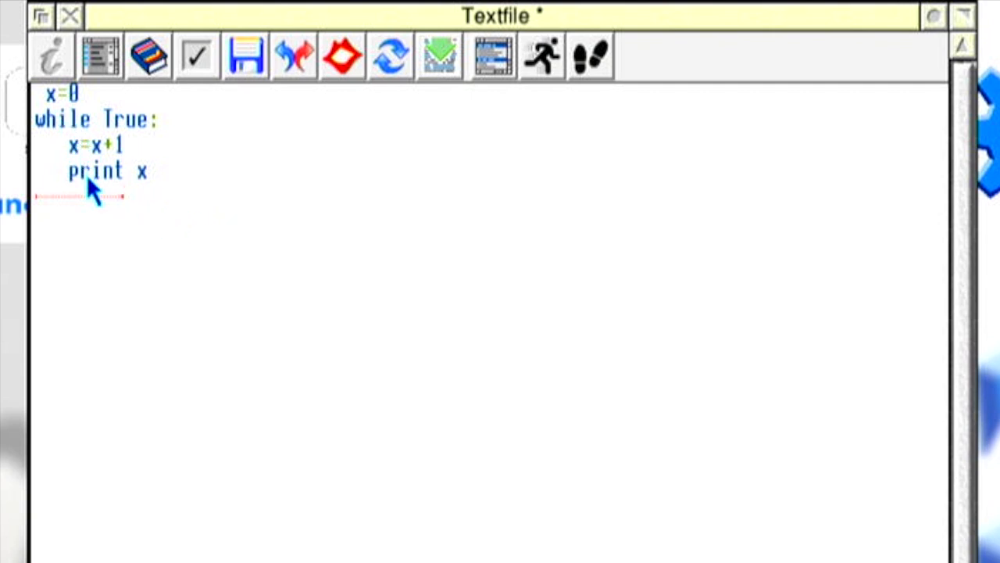
mouse_move(105, 192)
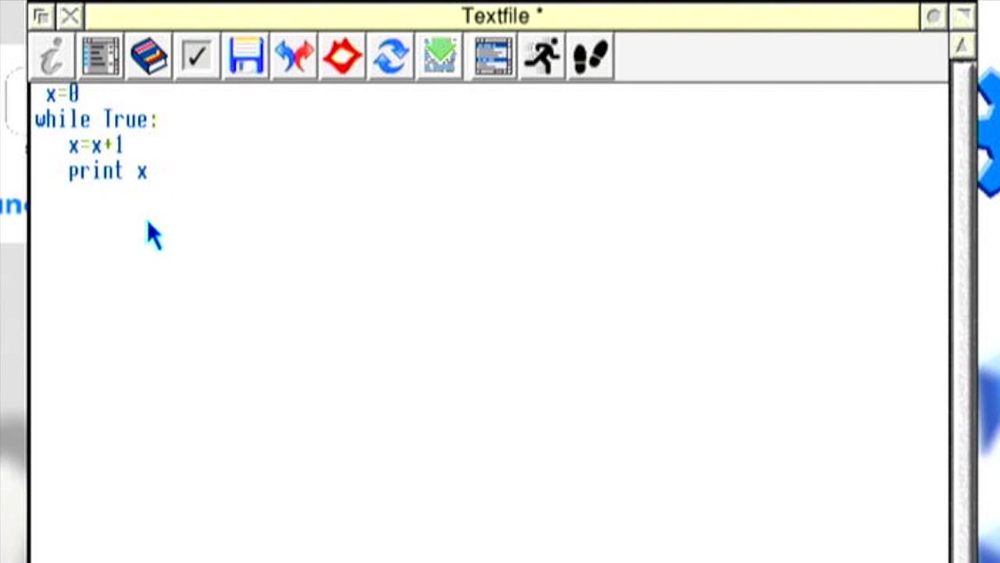
mouse_move(180, 125)
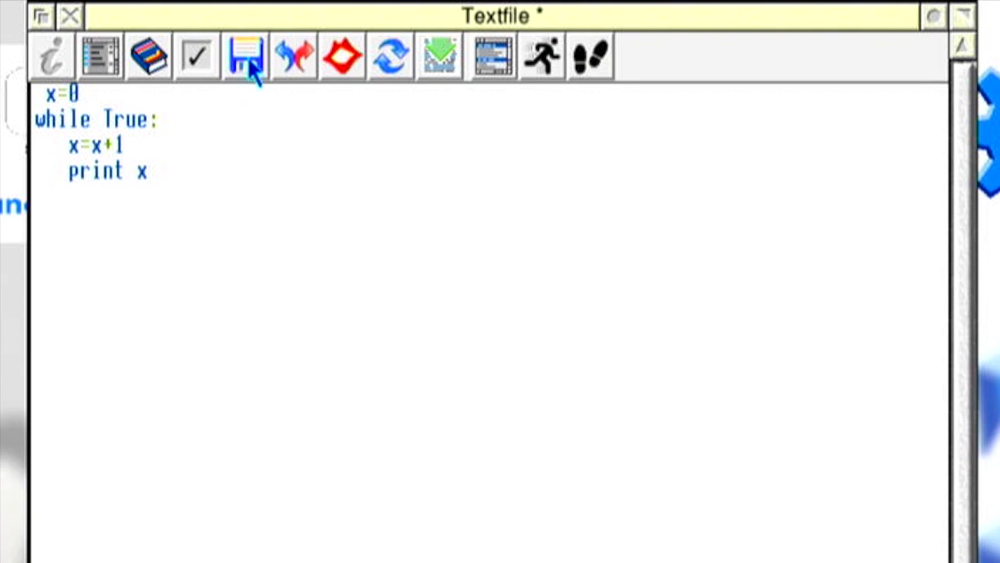
- Save the script as 'count' with file type Python in the SD card root
left_click(244, 54)
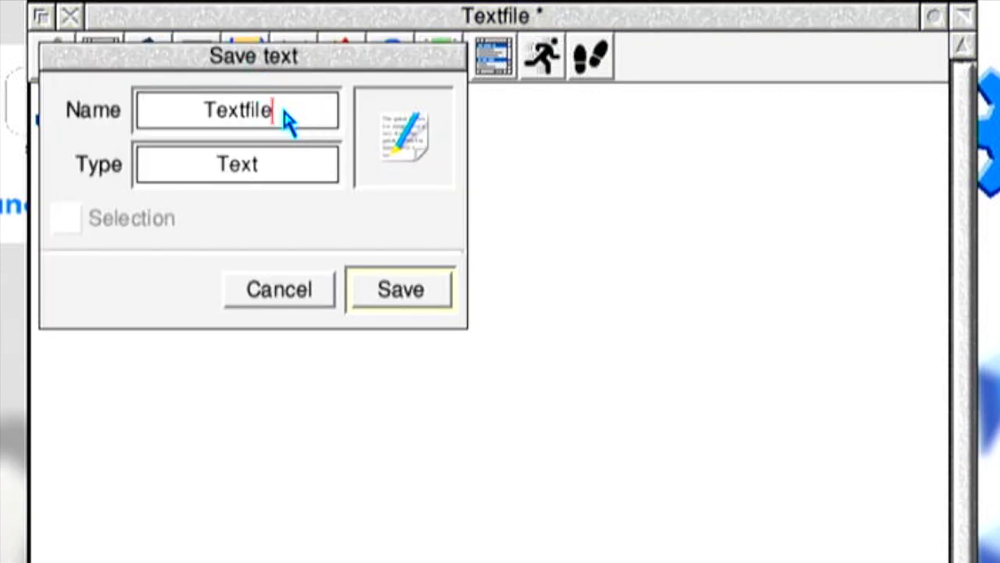
key("BackSpace")
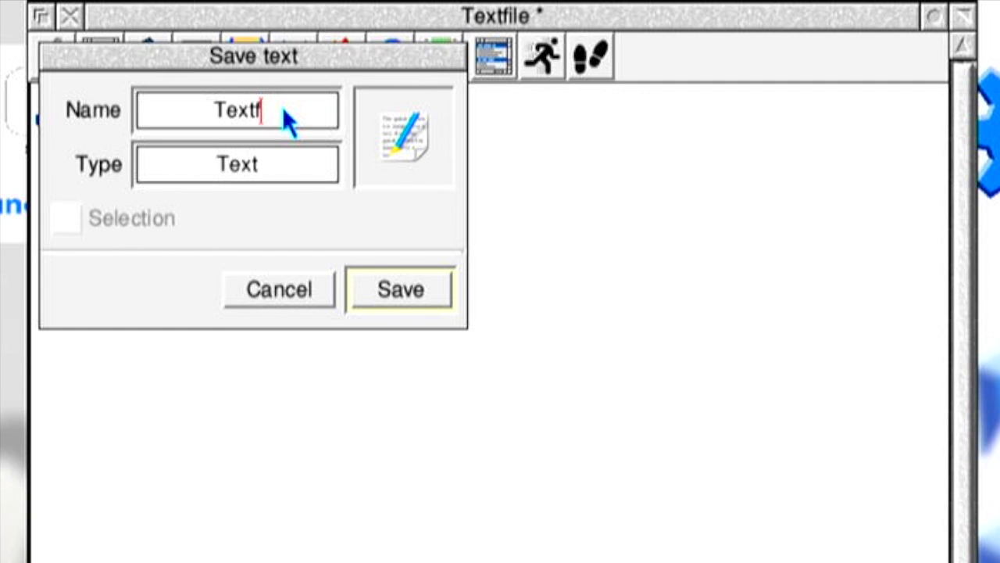
type("c")
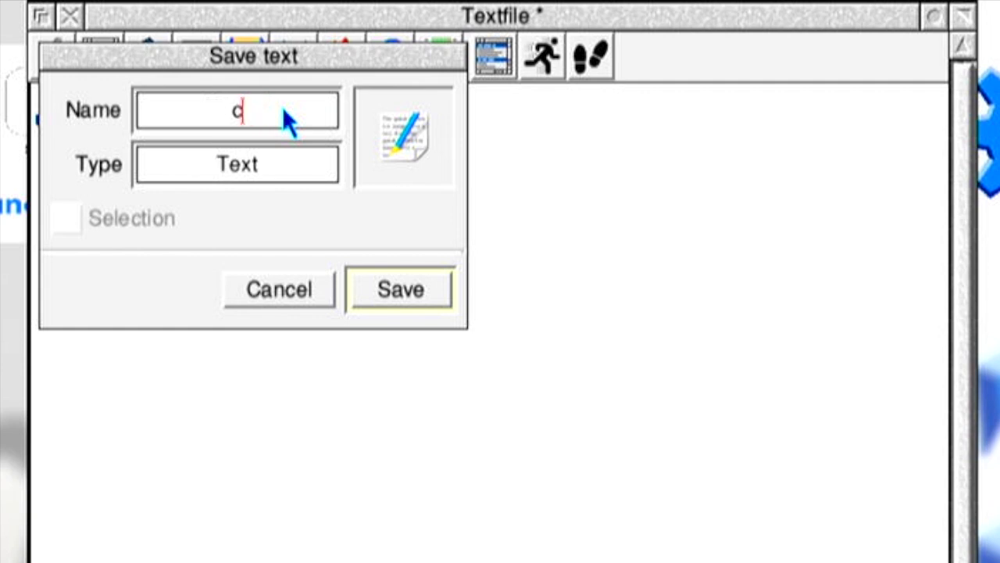
type("ount")
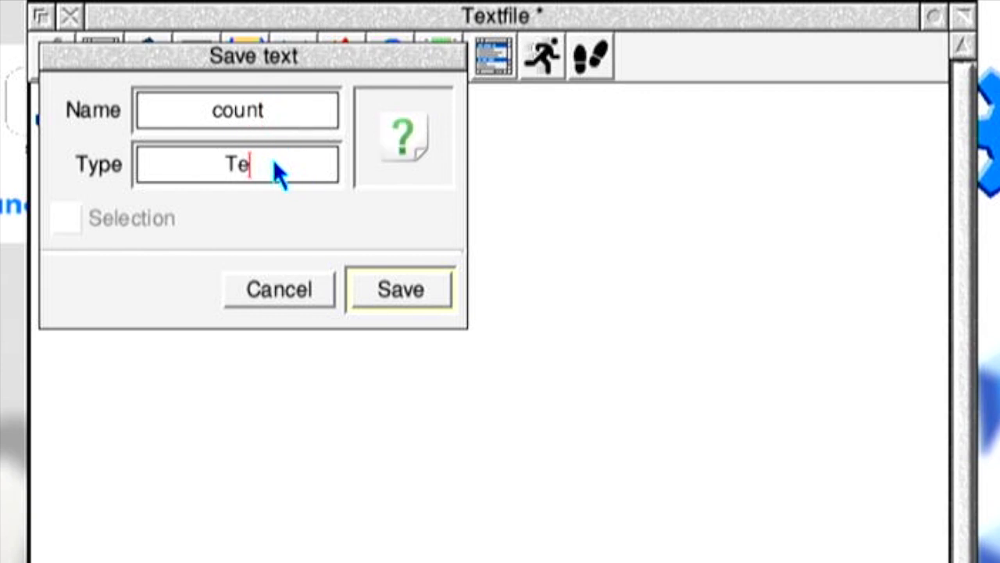
type("Pyt")
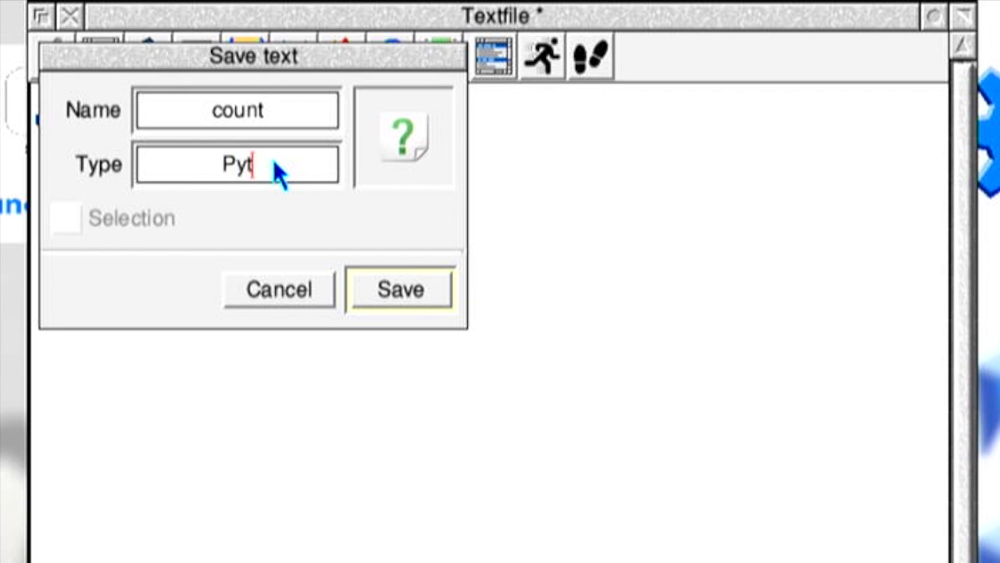
type("hon")
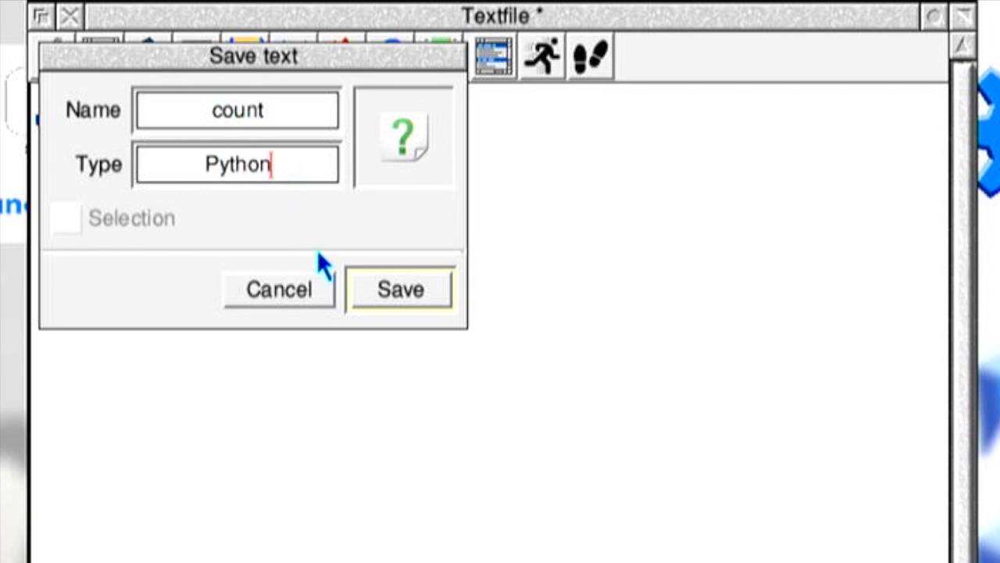
left_click(400, 289)
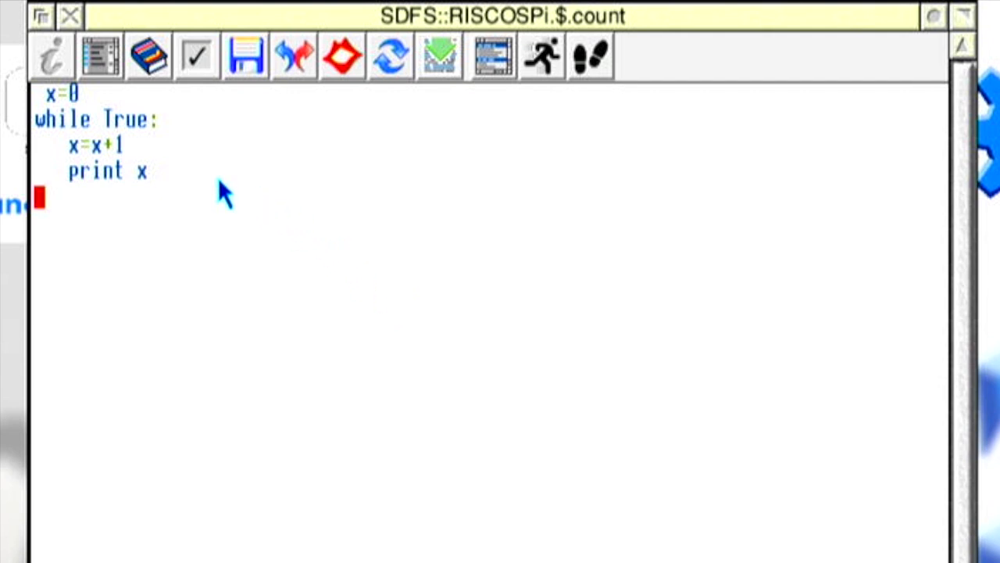
mouse_move(144, 157)
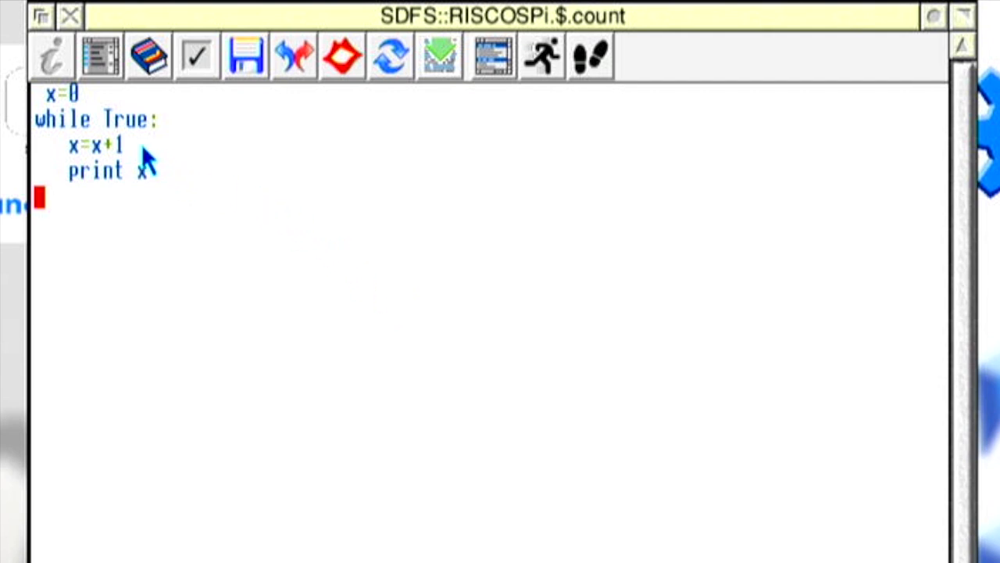
mouse_move(145, 164)
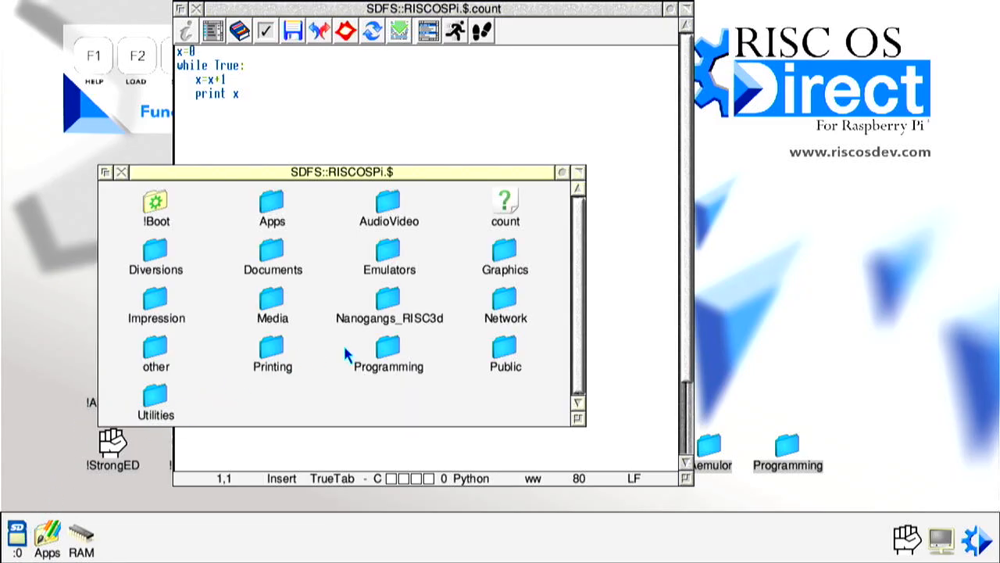
mouse_move(523, 207)
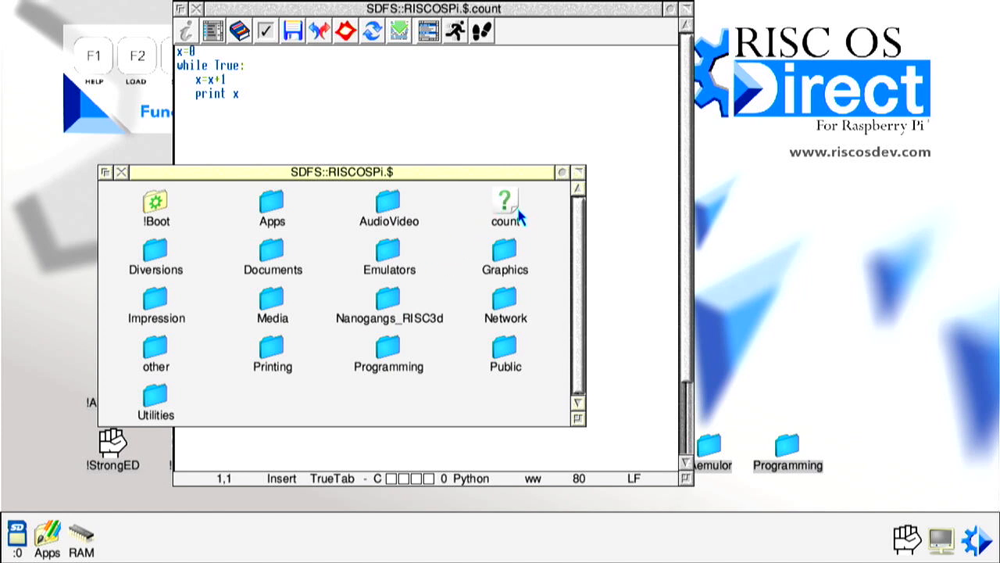
mouse_move(519, 225)
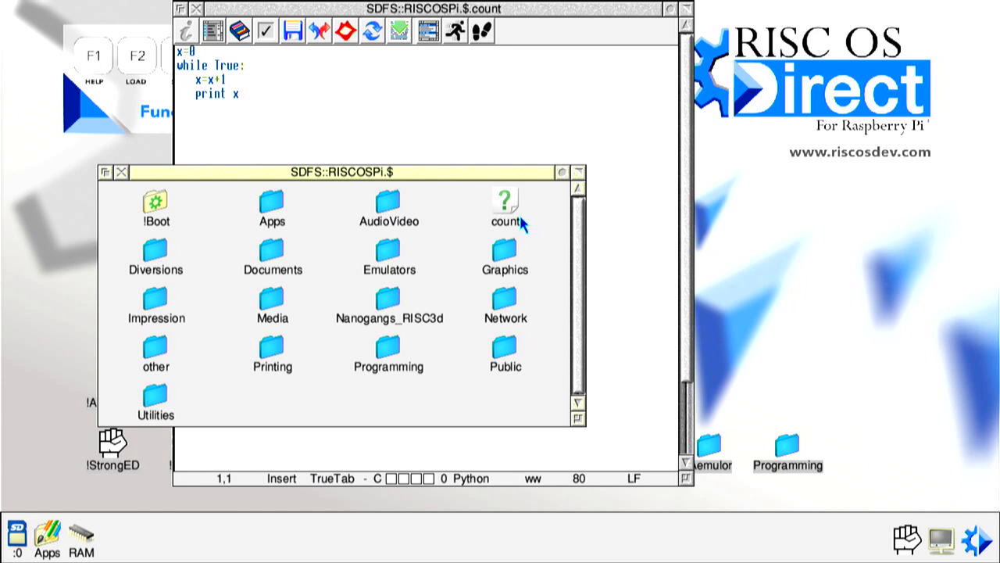
mouse_move(530, 221)
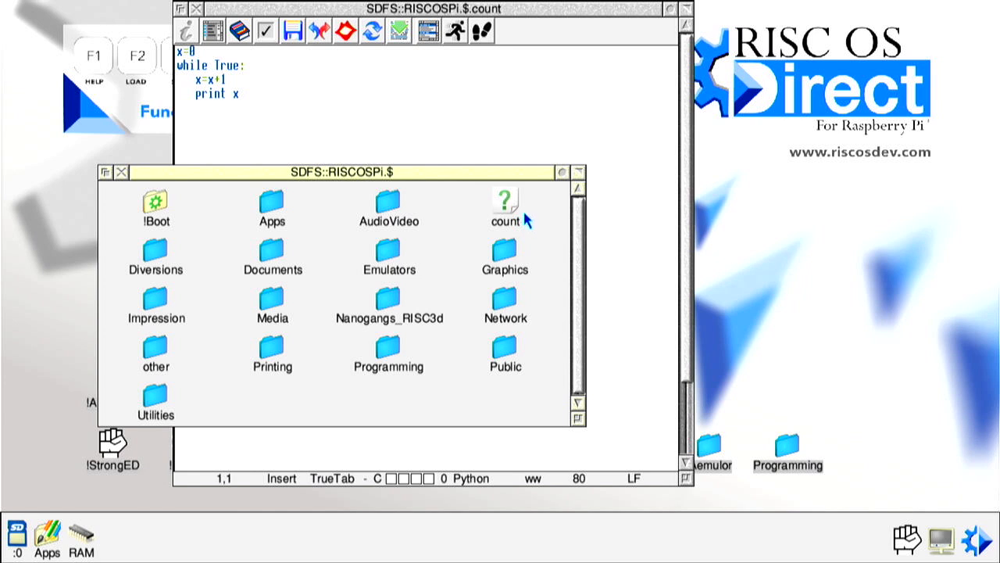
mouse_move(514, 143)
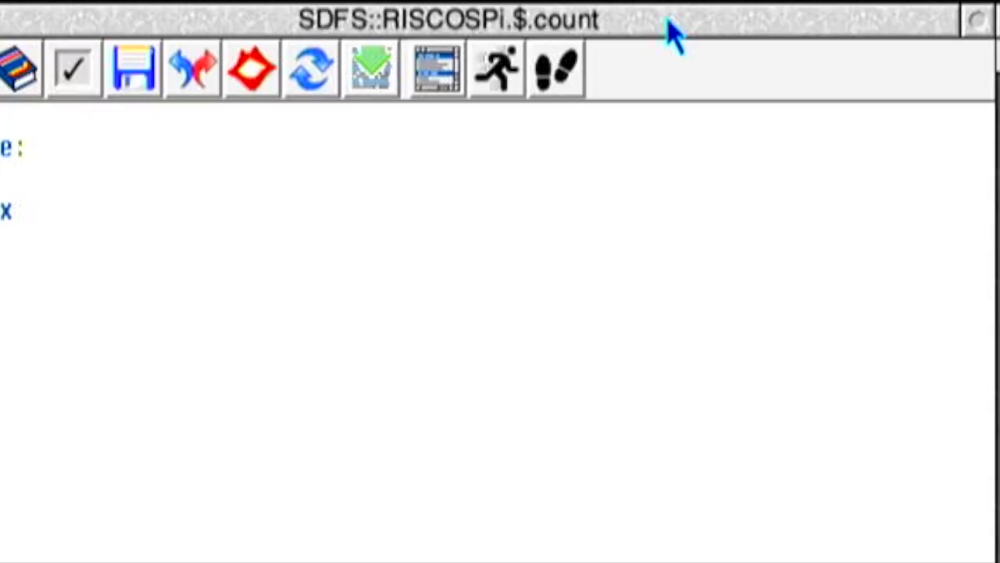
mouse_move(523, 180)
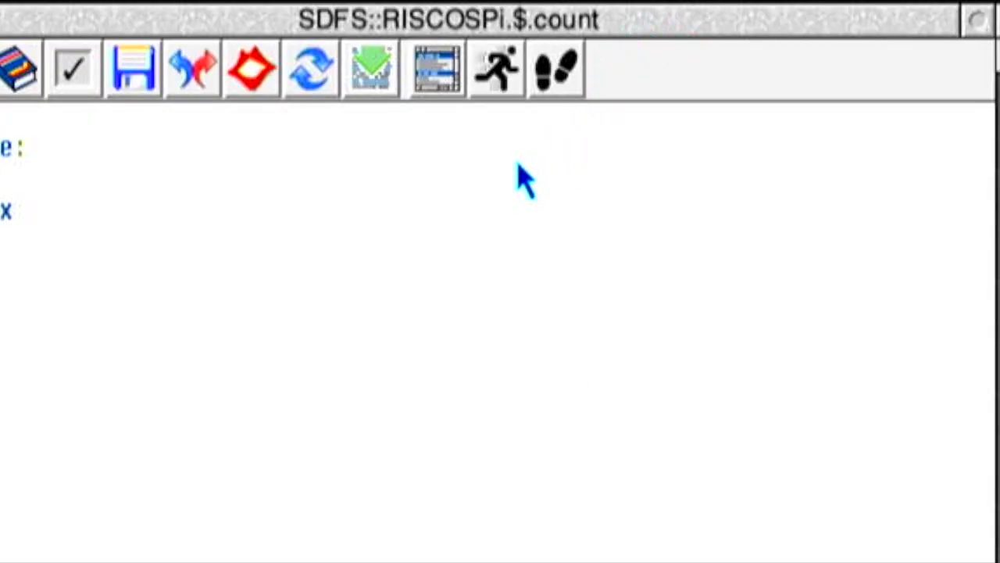
mouse_move(492, 109)
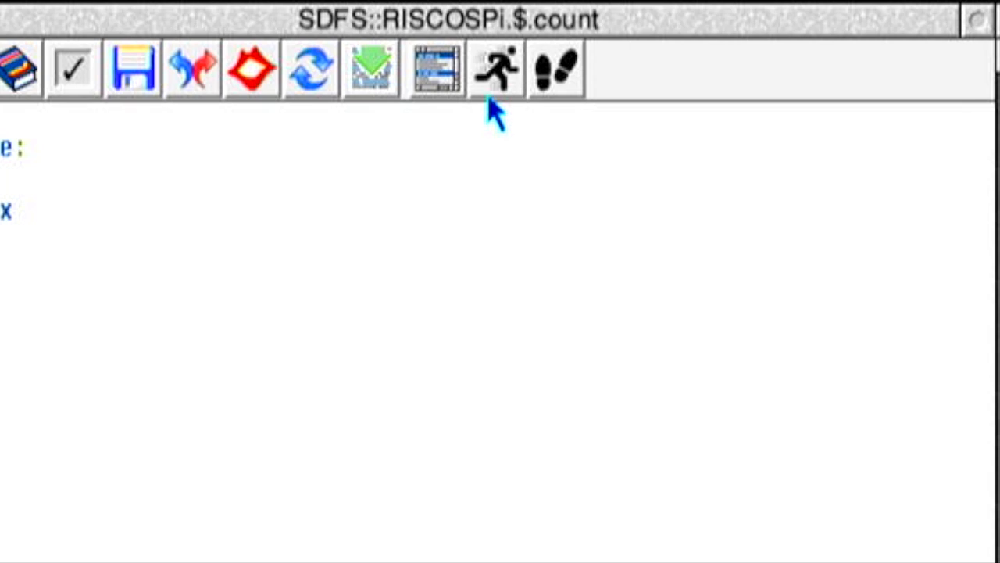
mouse_move(497, 94)
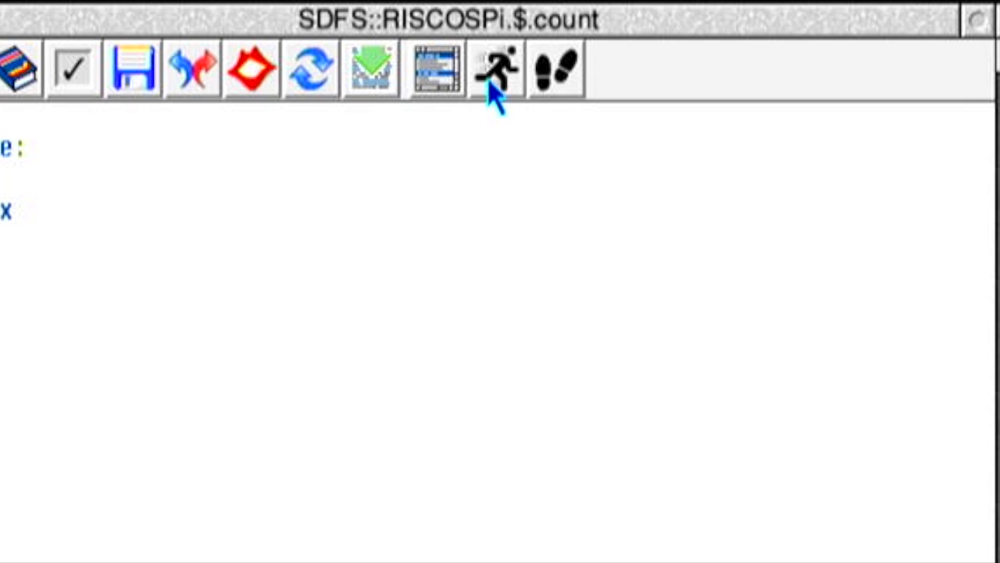
left_click(495, 69)
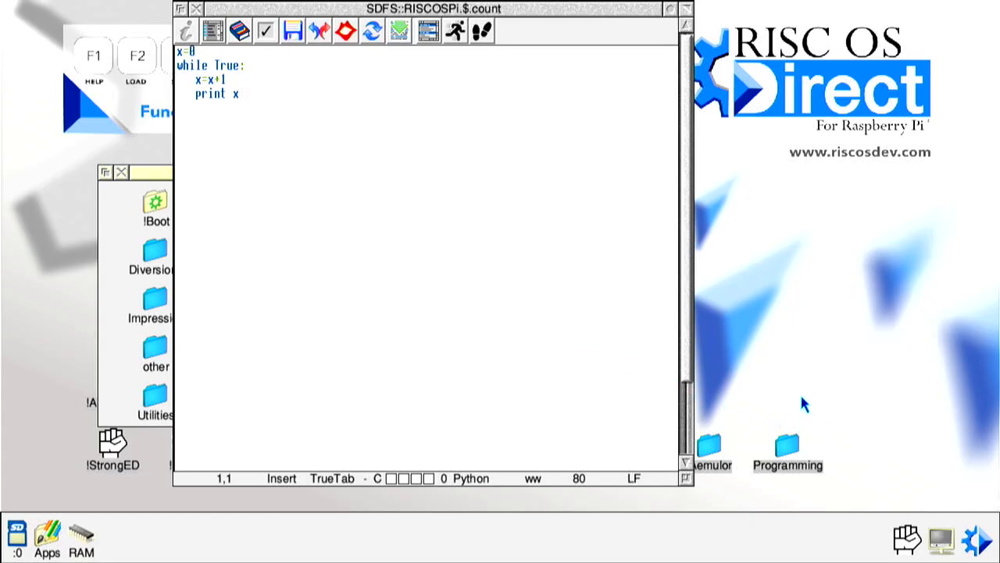
- Navigate from Programming through Python into the Python2 folder containing !Python27
left_click(788, 445)
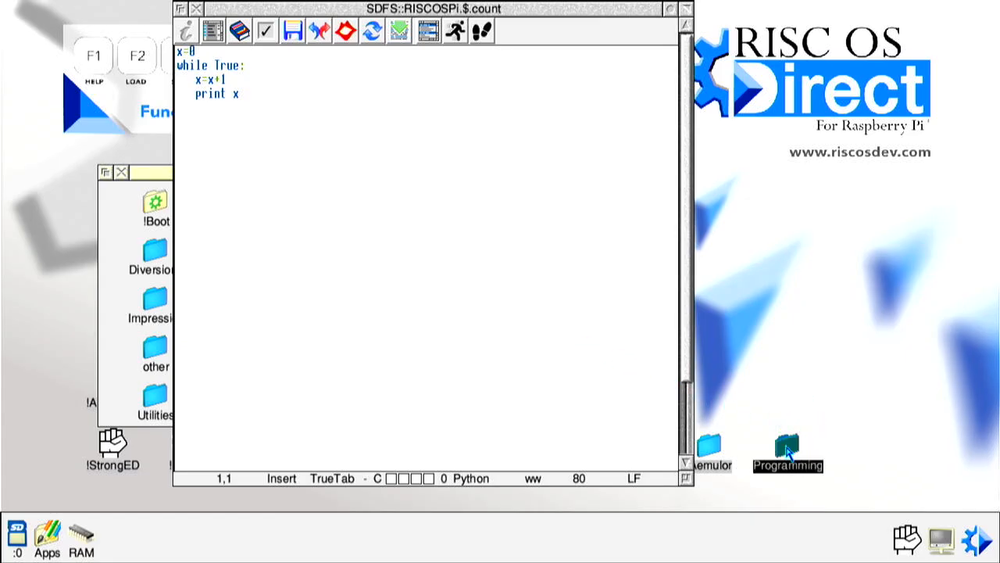
double_click(787, 442)
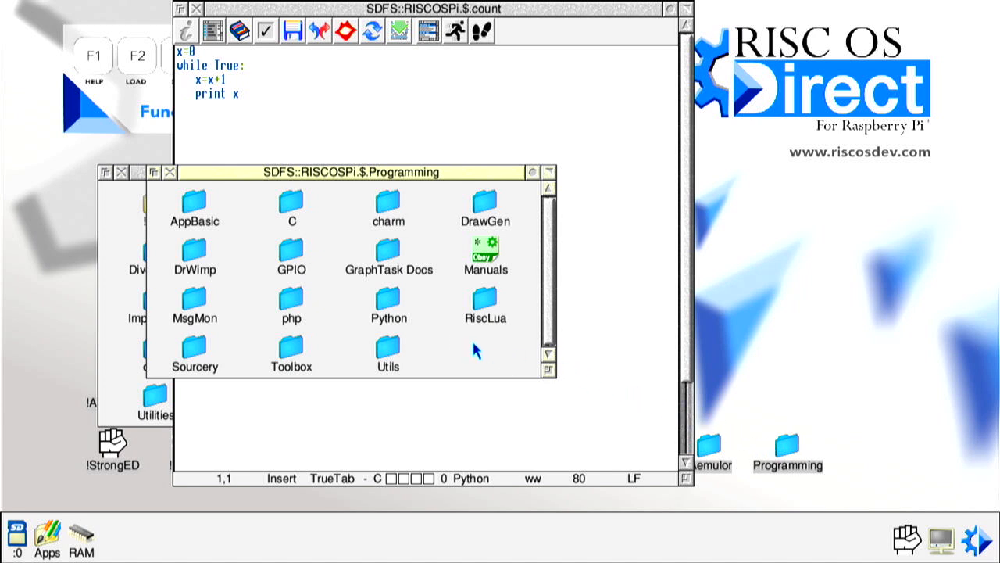
left_click(388, 301)
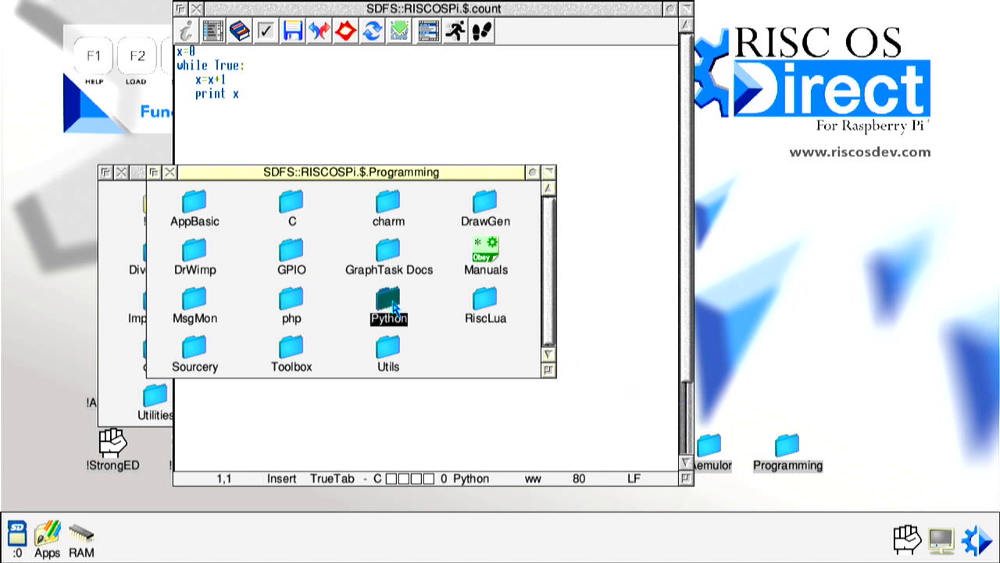
double_click(388, 304)
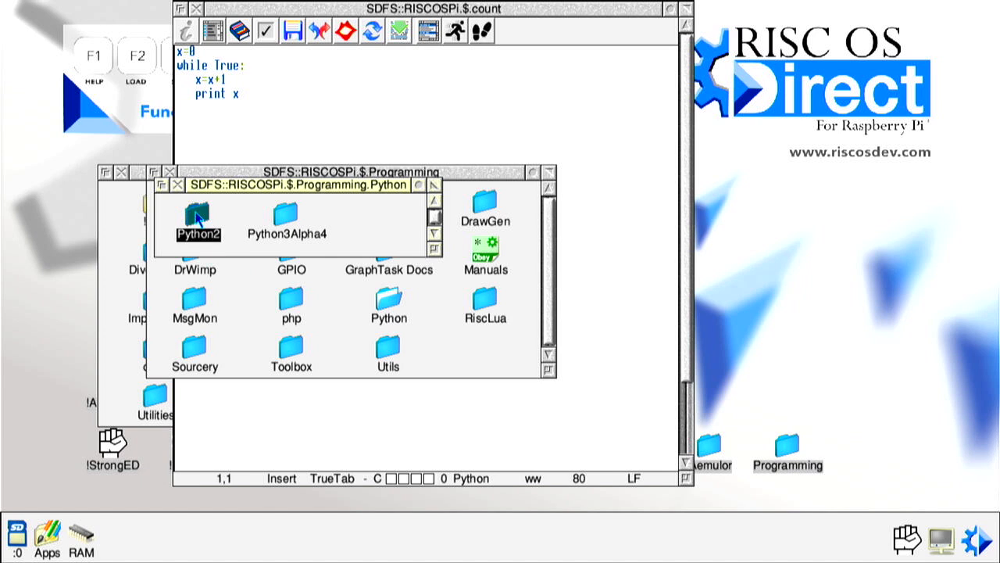
double_click(197, 218)
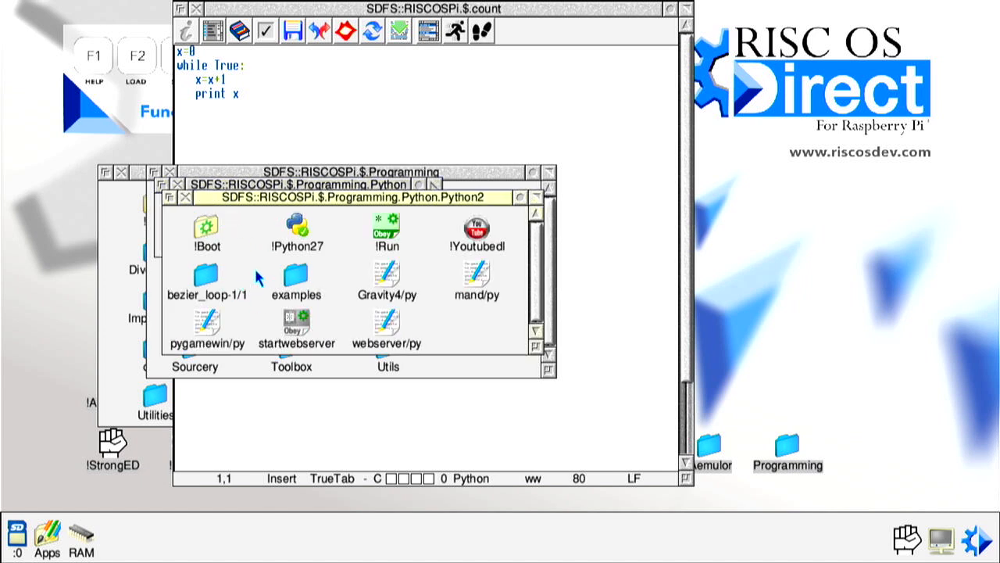
mouse_move(304, 228)
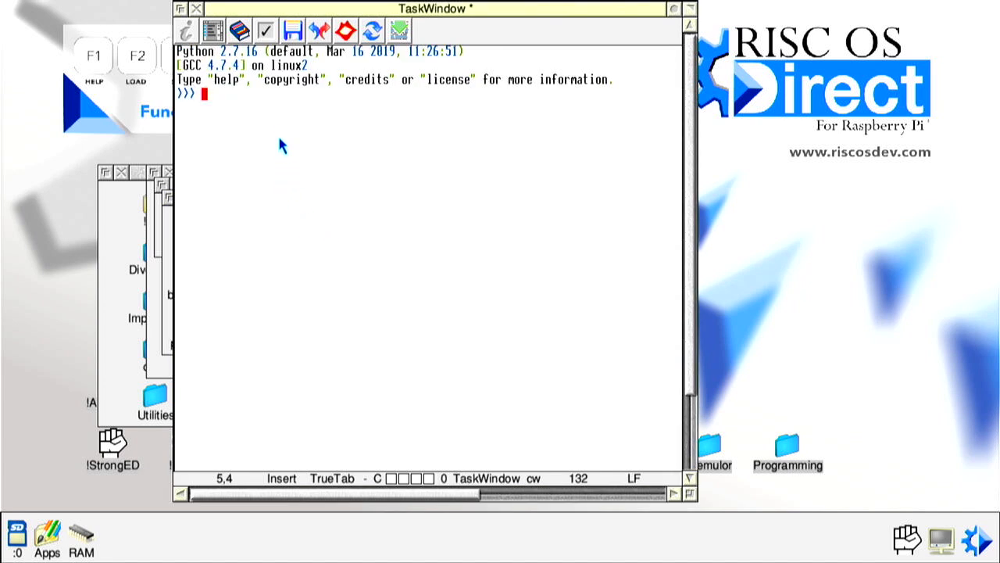
mouse_move(281, 128)
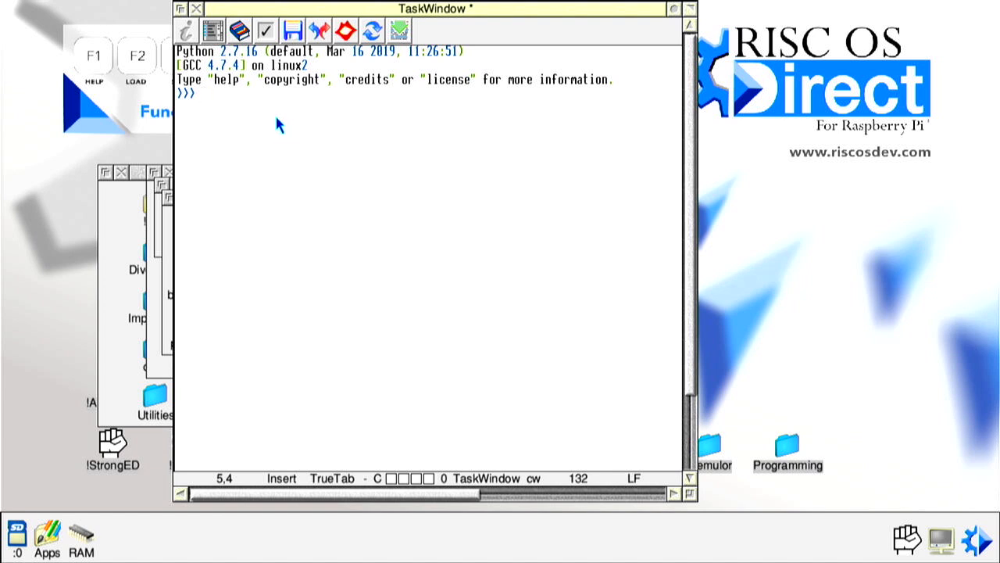
mouse_move(246, 97)
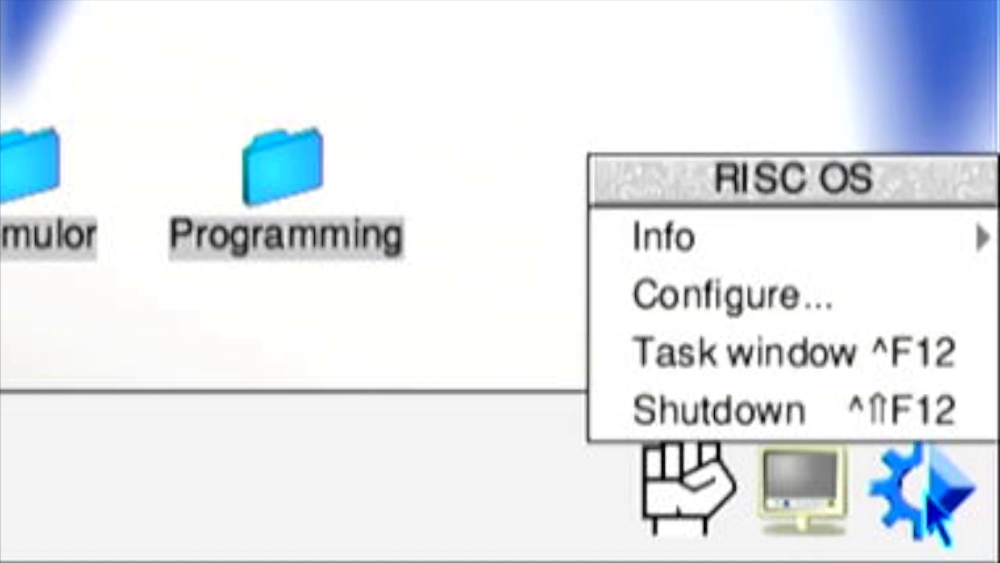
- Start a new task window and catalogue the SD card root with *cat
left_click(742, 350)
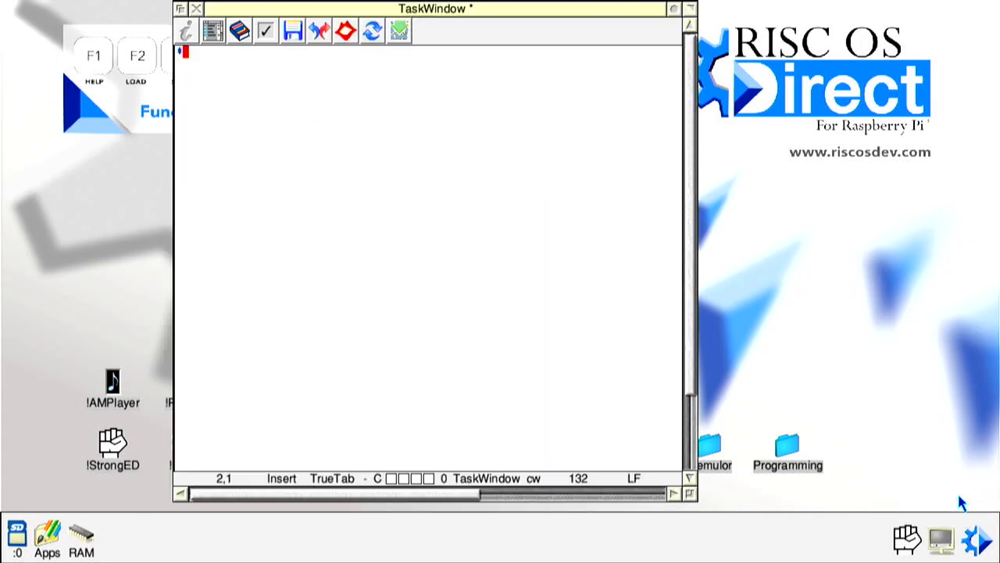
mouse_move(237, 75)
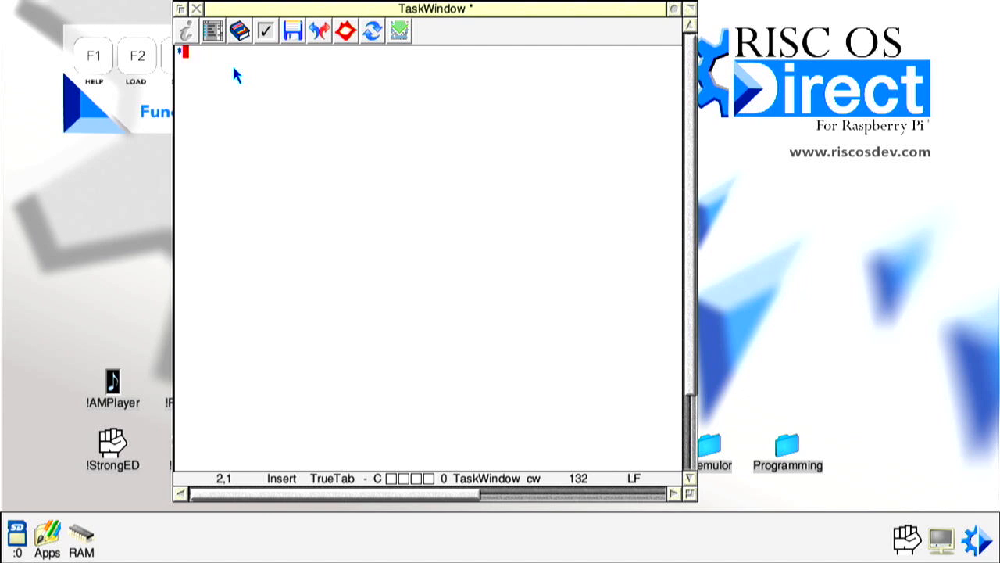
type("*cat")
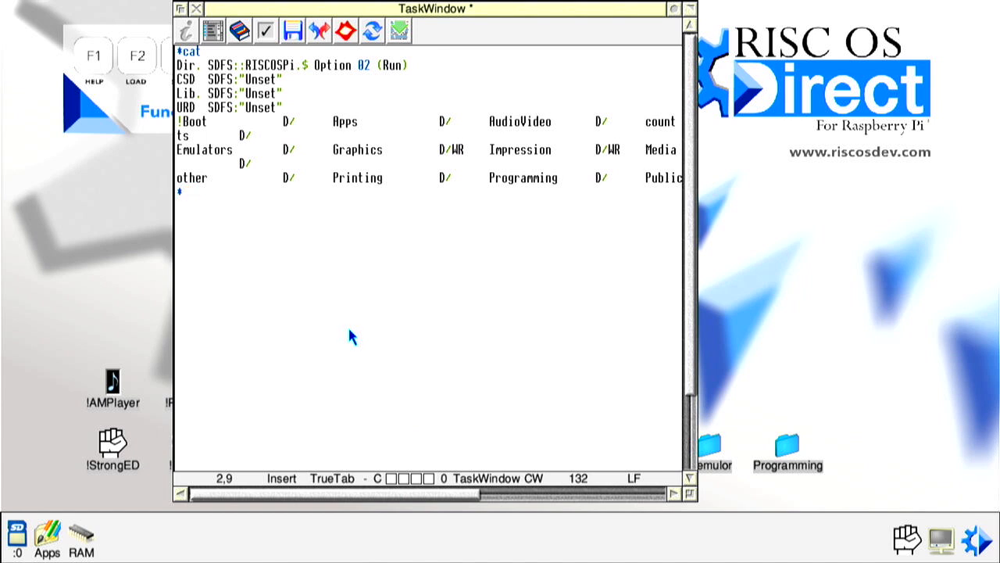
- Run 'python27 count' in the TaskWindow, interrupt it, then retype the python27 count command
type("python")
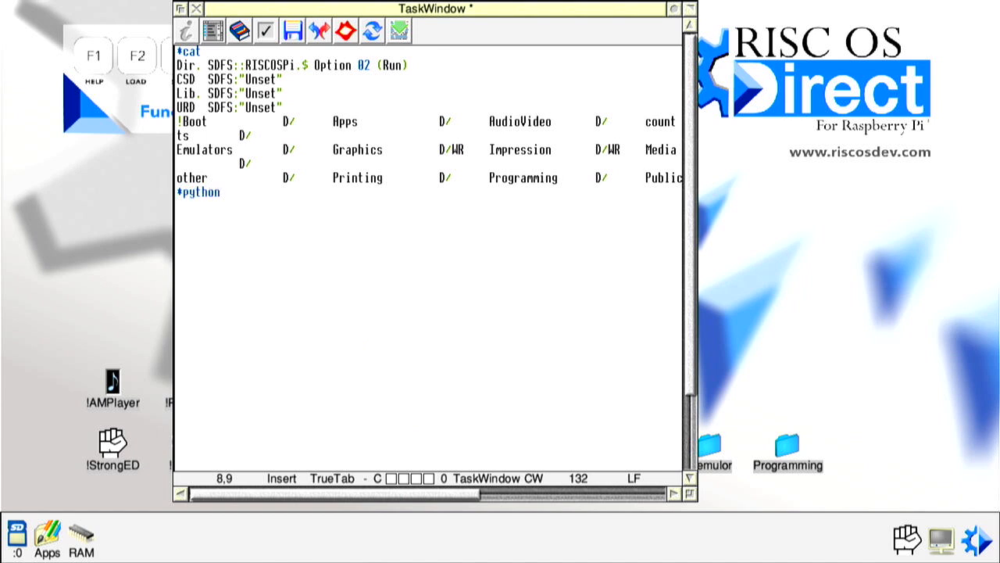
type("27 c")
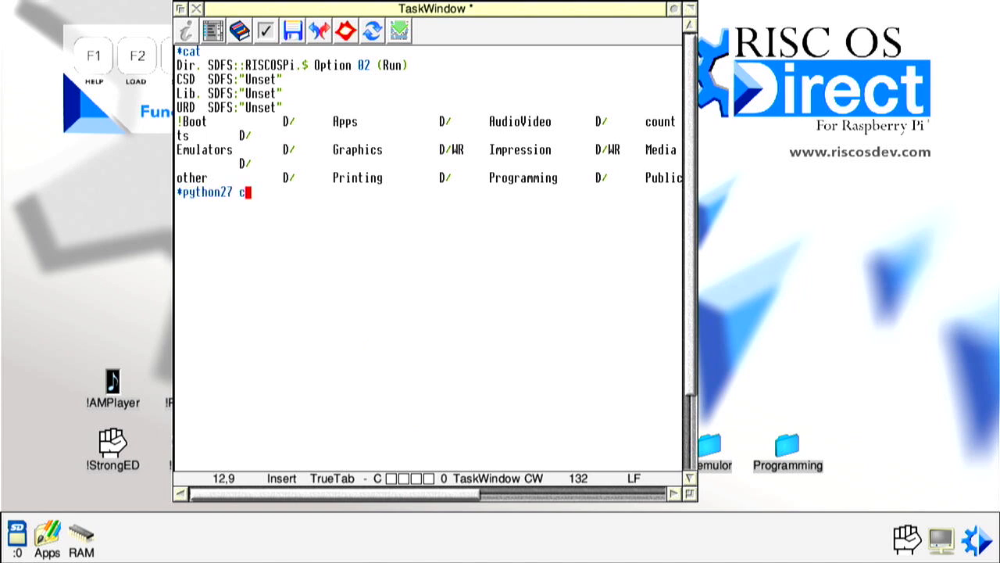
key("Return")
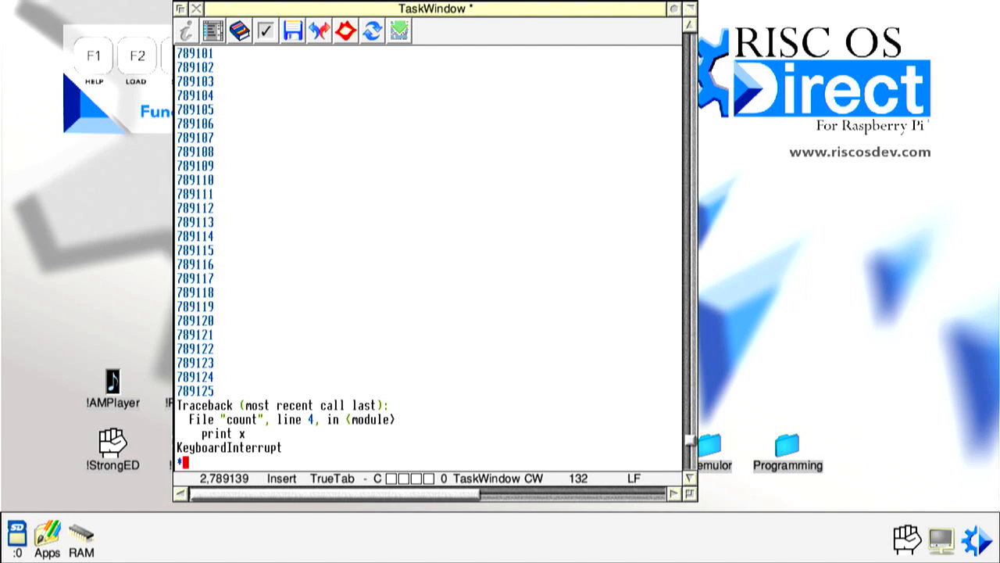
type("python")
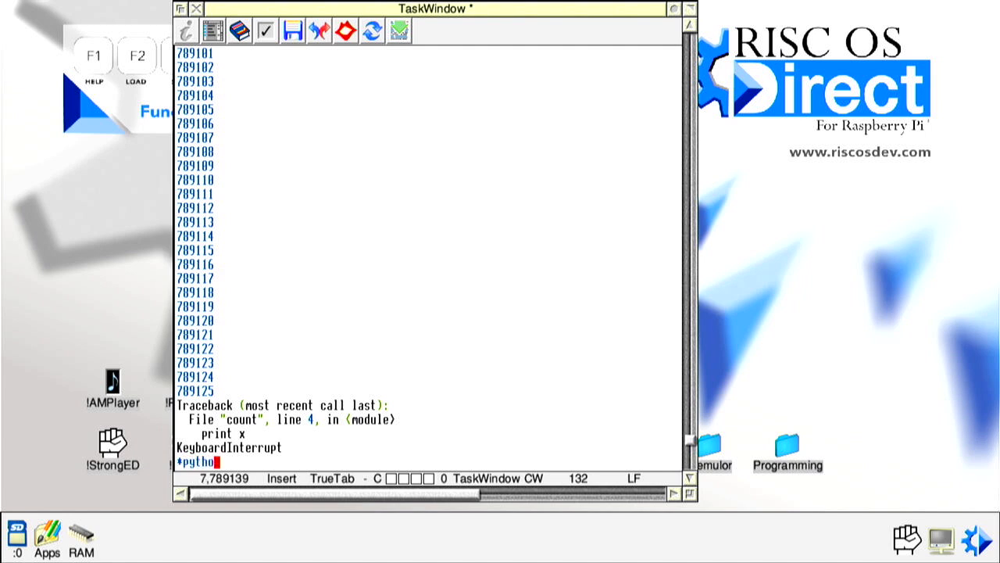
type("27")
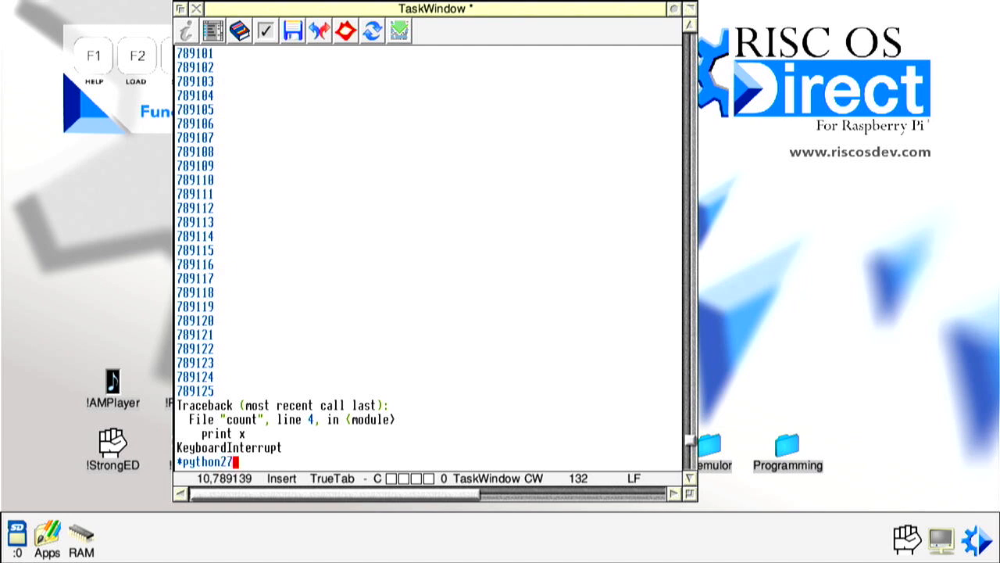
type("count")
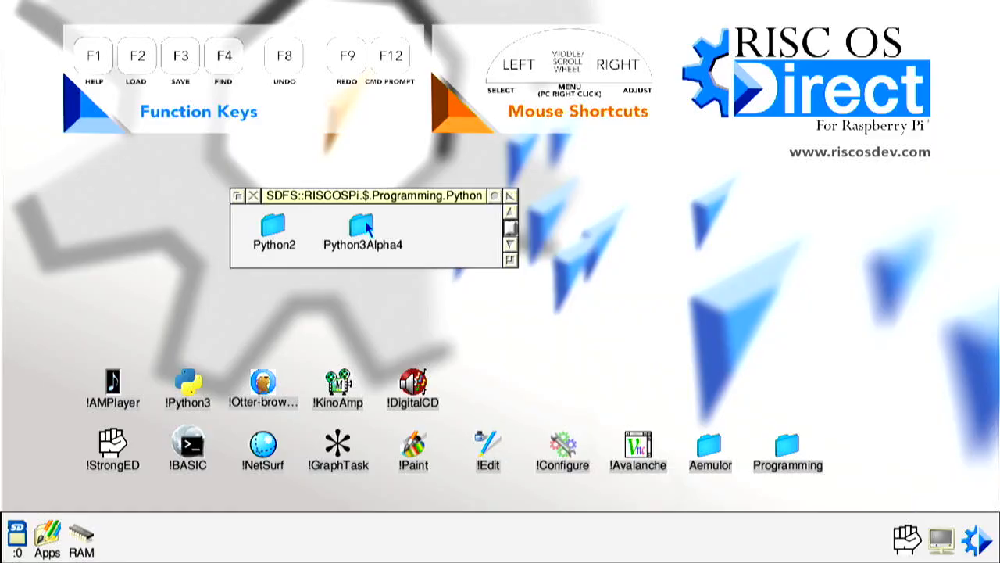
- Open the Python3Alpha4 folder showing !Python3, !TbxTest, pygamewin and Python38a4/zip
double_click(364, 227)
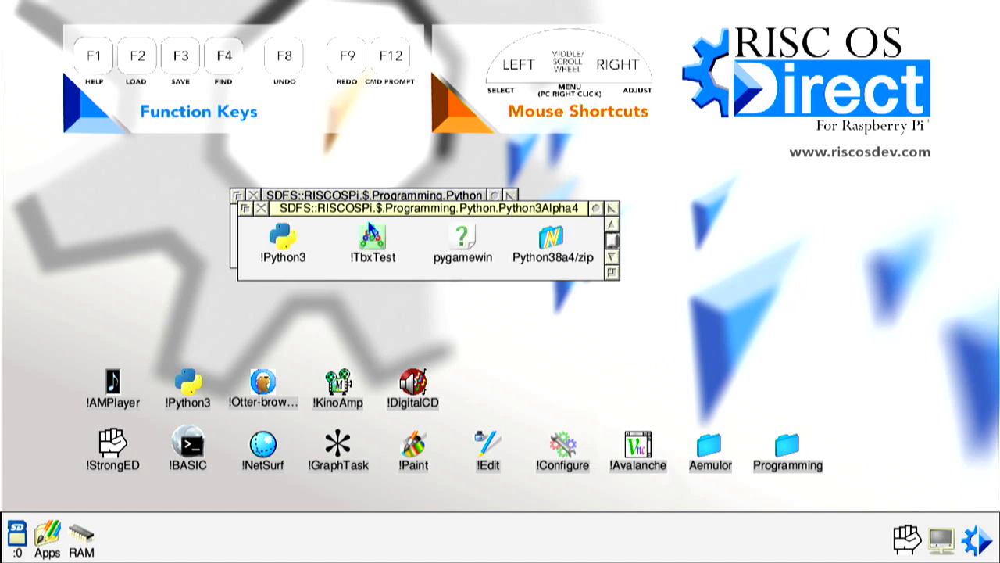
mouse_move(286, 266)
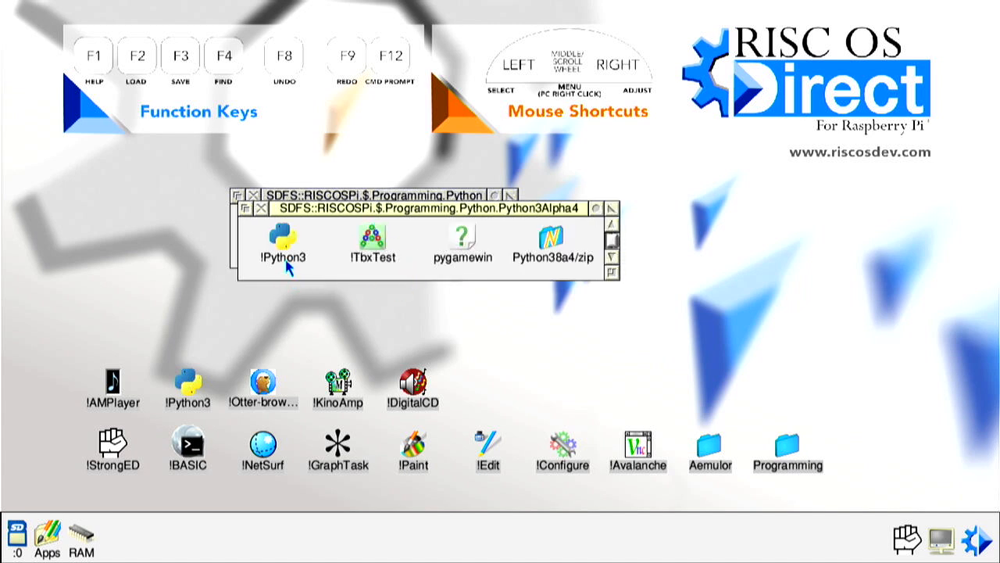
mouse_move(180, 406)
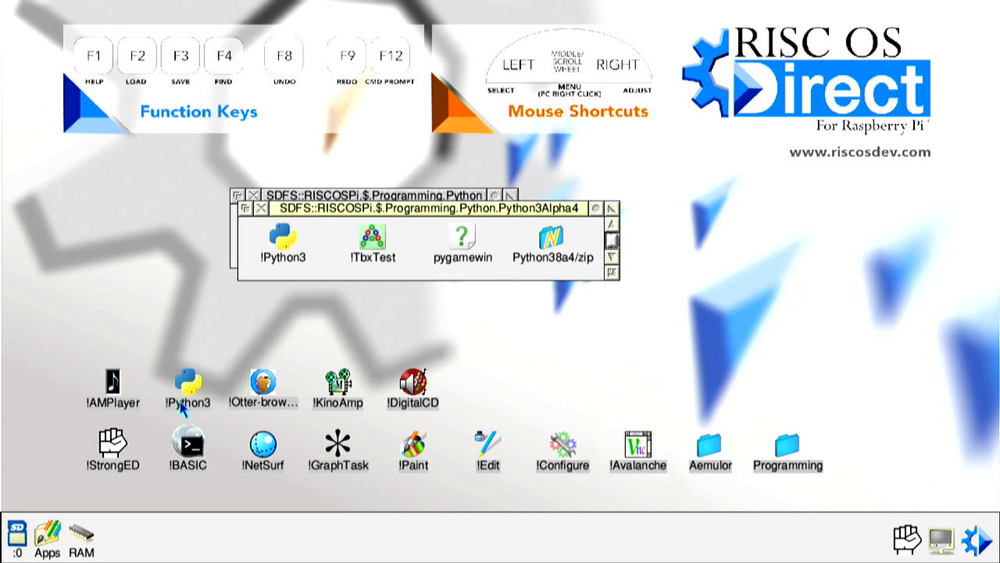
mouse_move(263, 331)
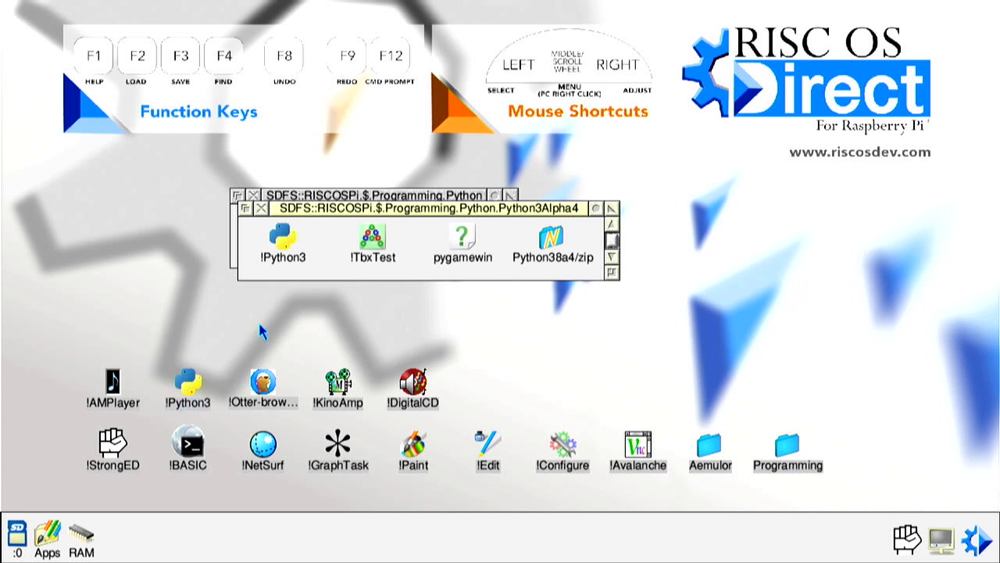
mouse_move(193, 383)
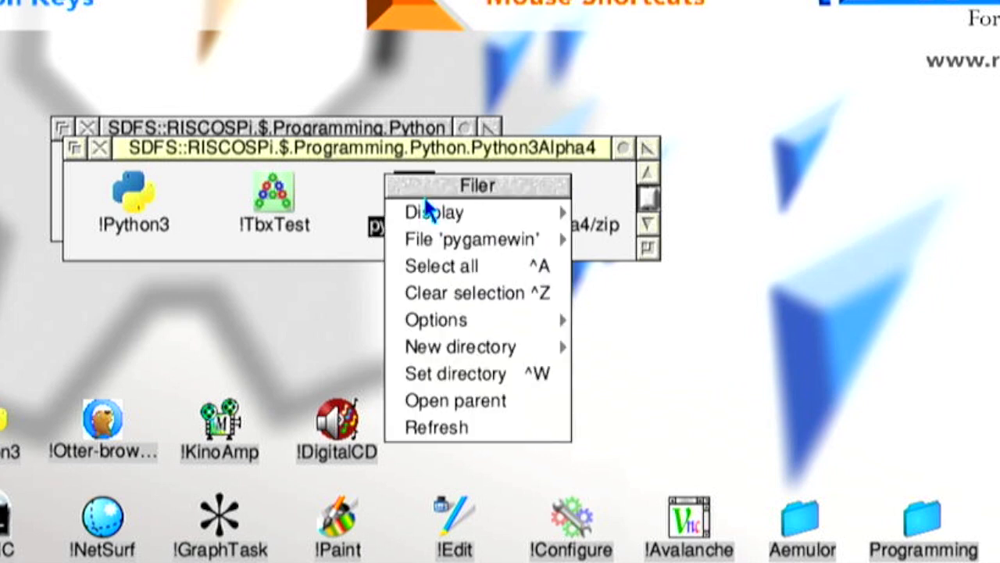
mouse_move(473, 239)
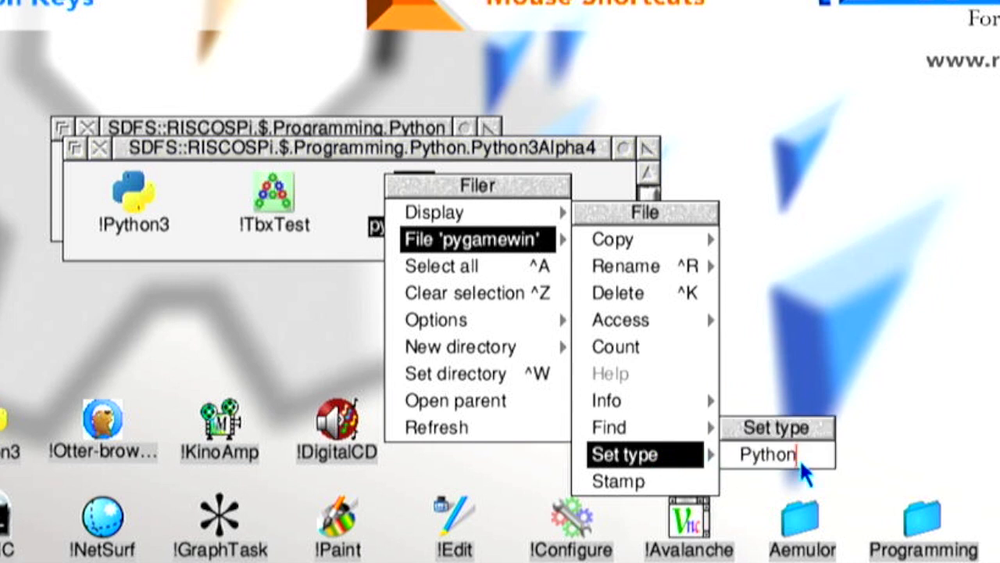
- Set pygamewin's file type to Python3, then start a terminal on the Raspberry Pi desktop
type("3")
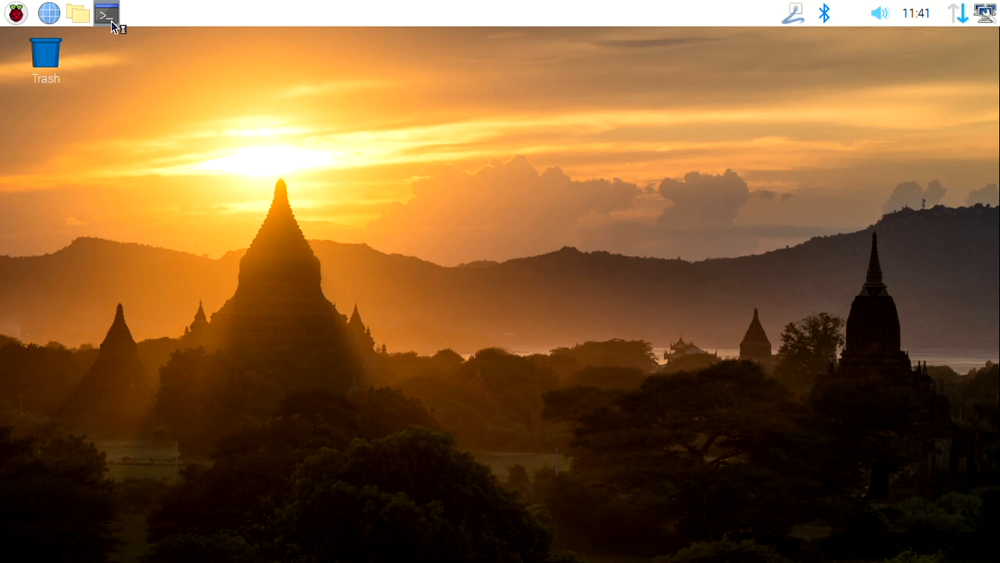
left_click(105, 14)
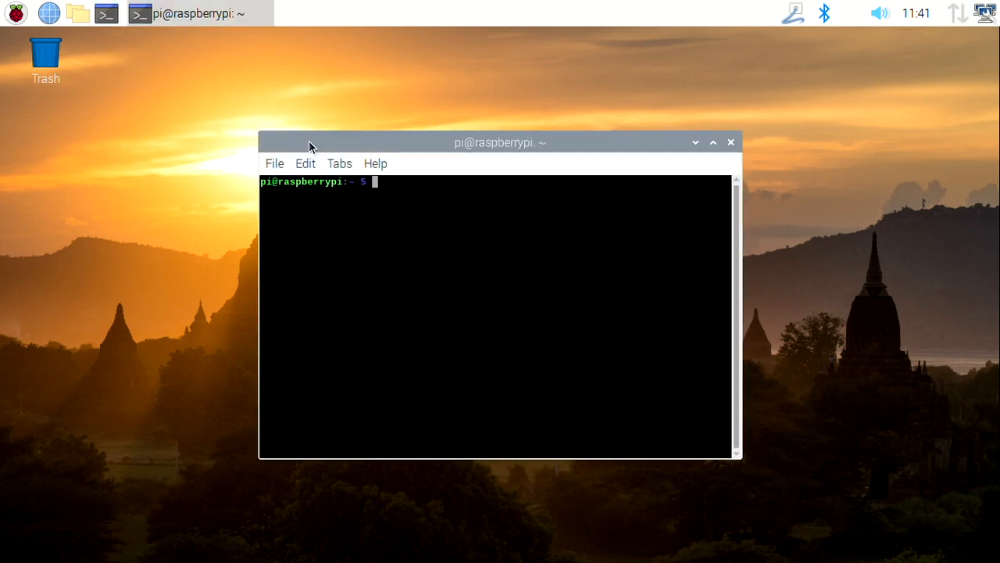